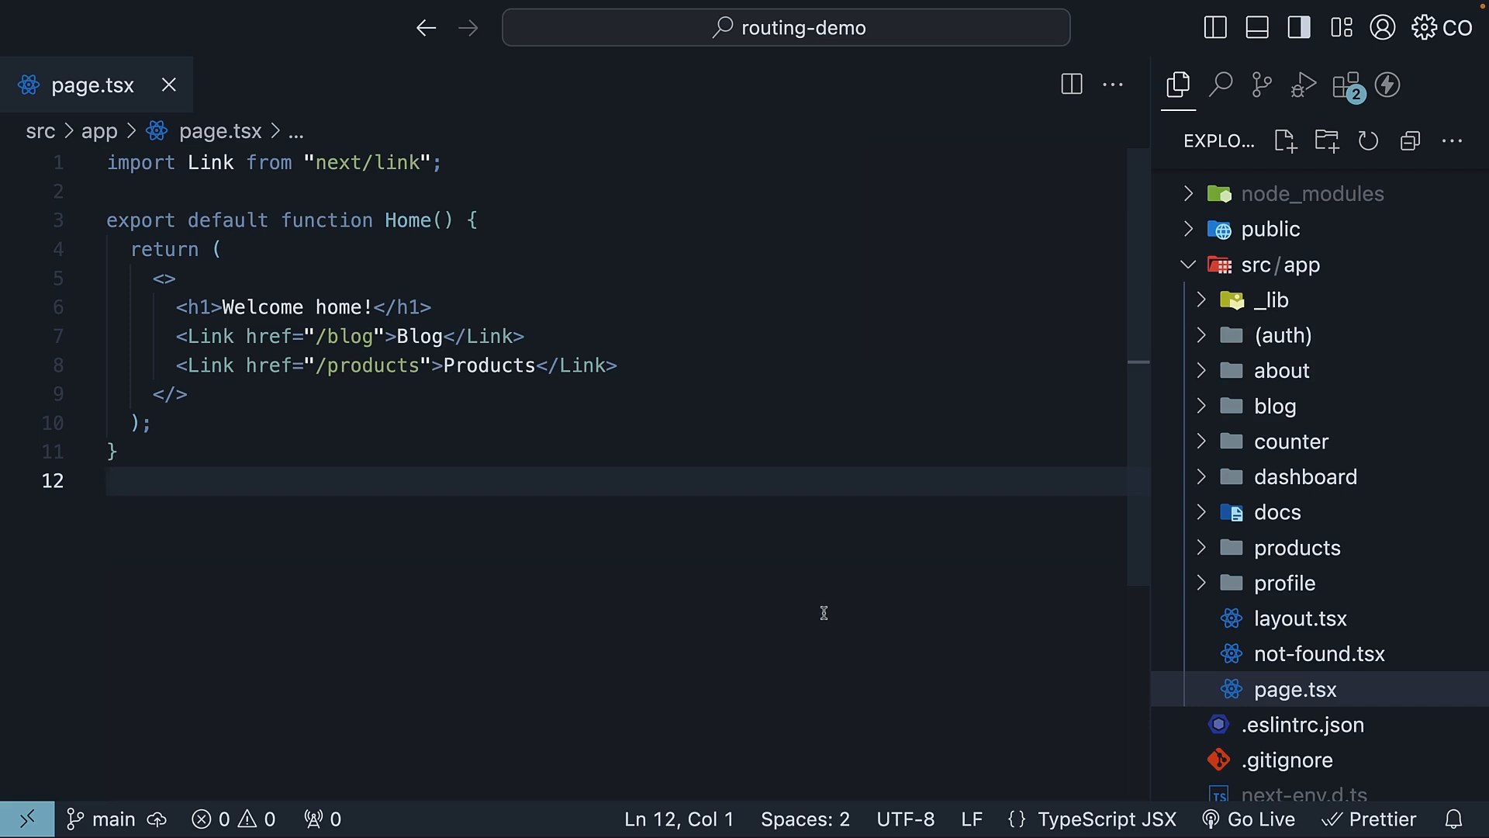
mouse_move(654, 389)
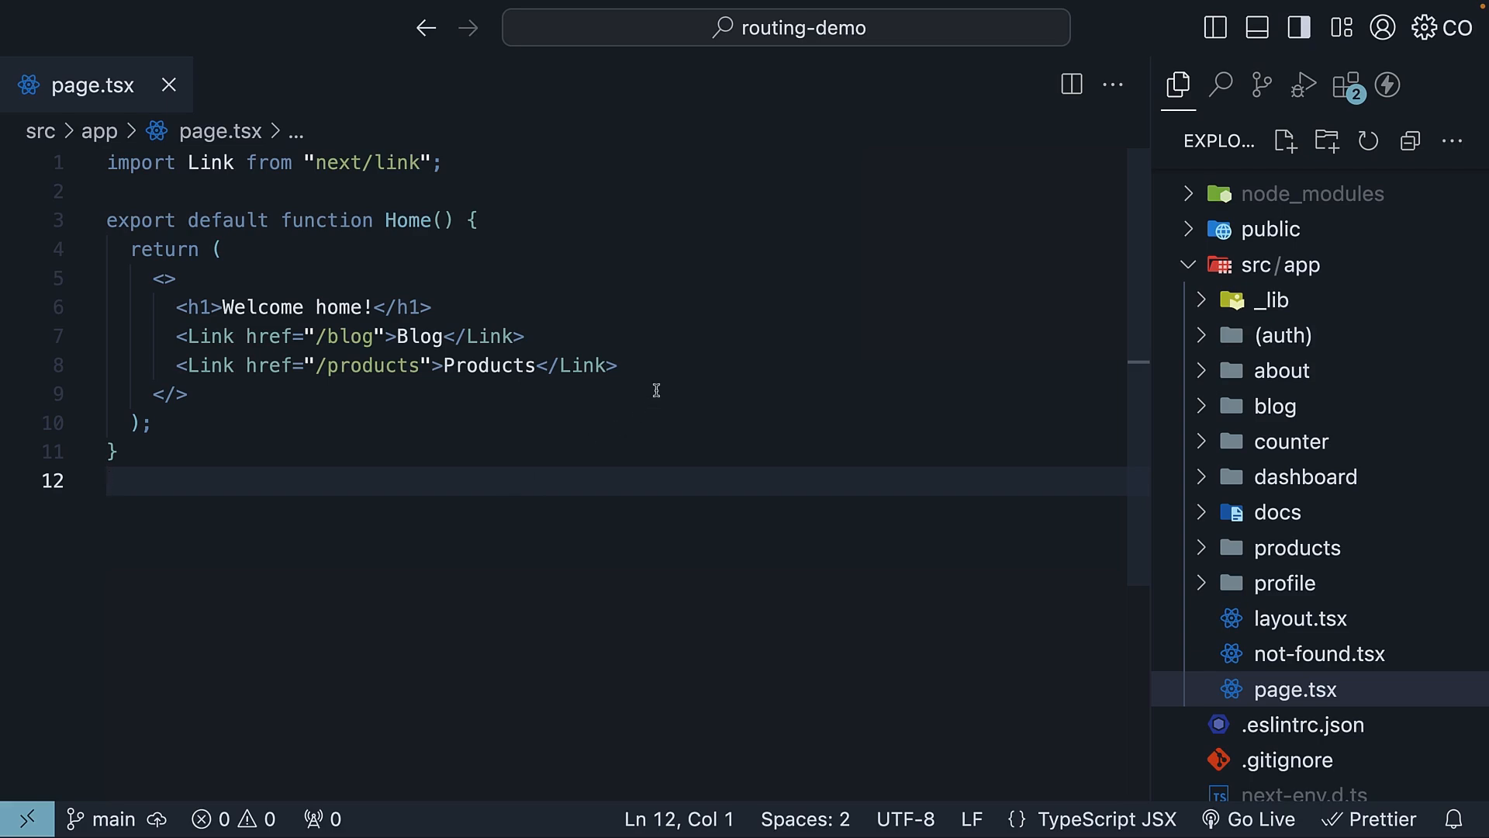
- Write Link elements 'Read in English' and 'Read in French' with href /articles/breaking-news-123?lang=en and ?lang=fr
type("<Link>Read in English</Link>")
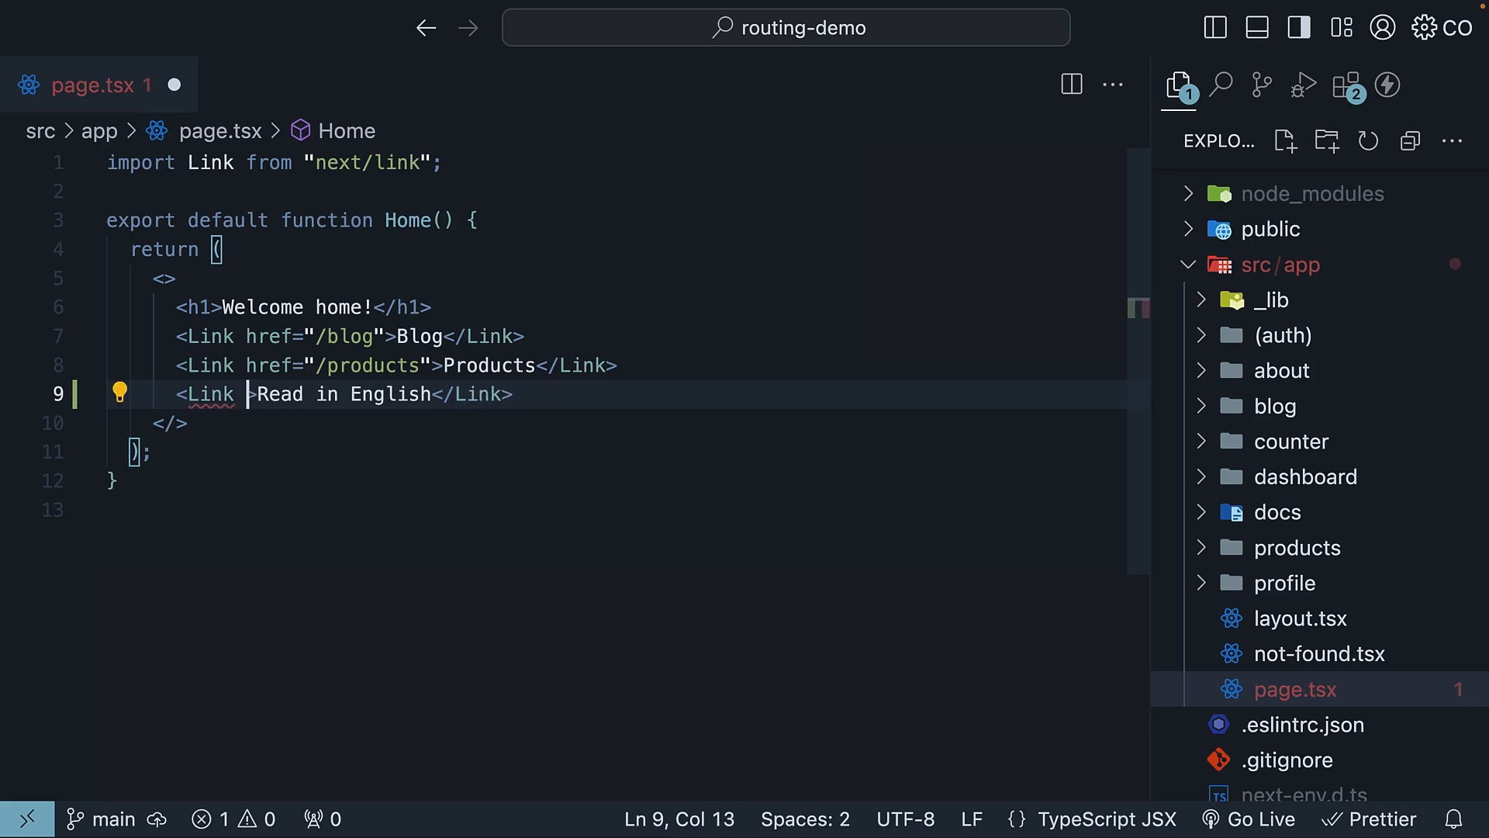
type("href=\"/\"")
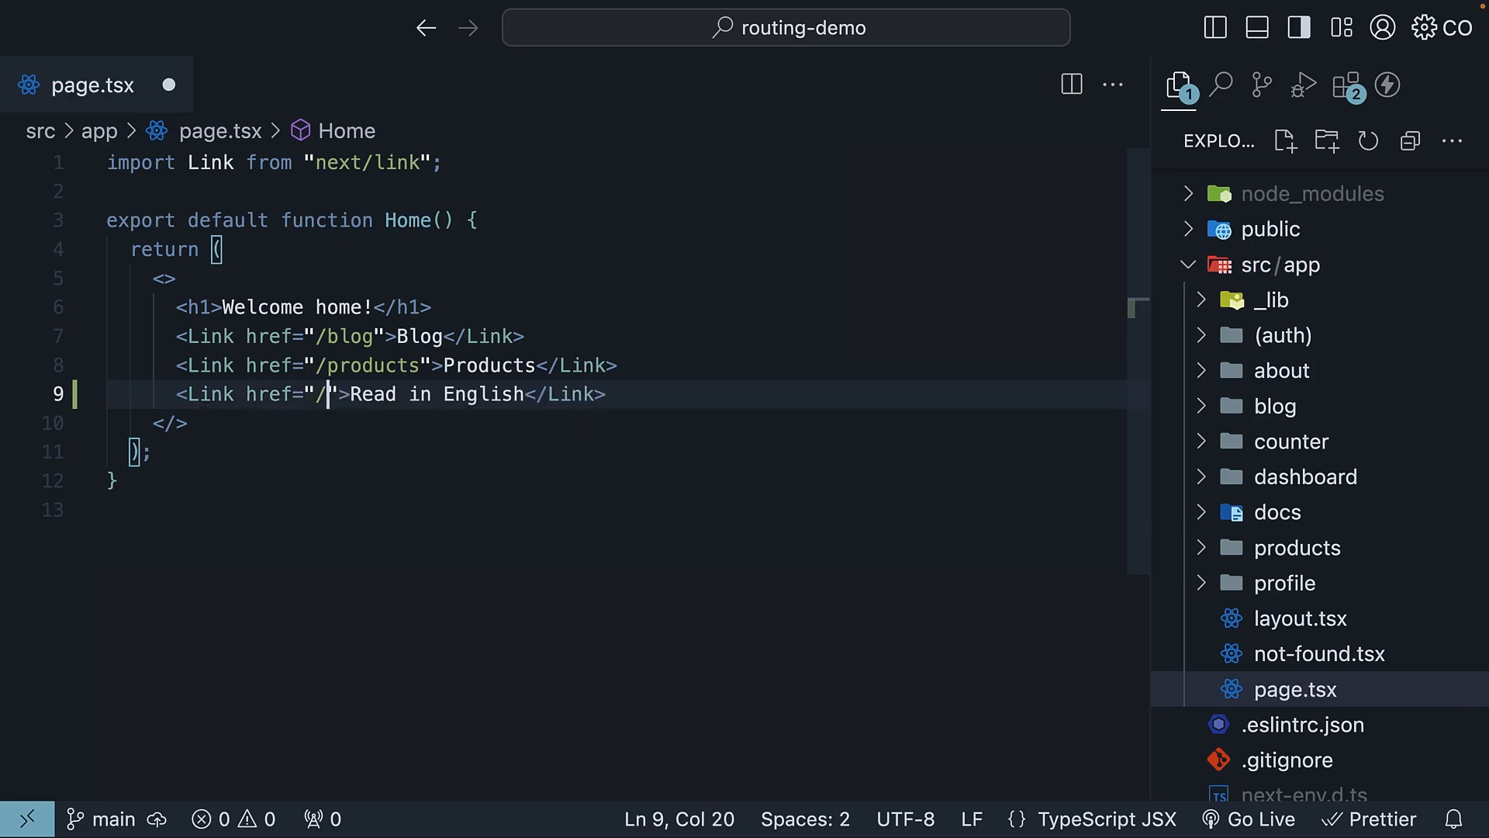
type("articles/breaking-news-123")
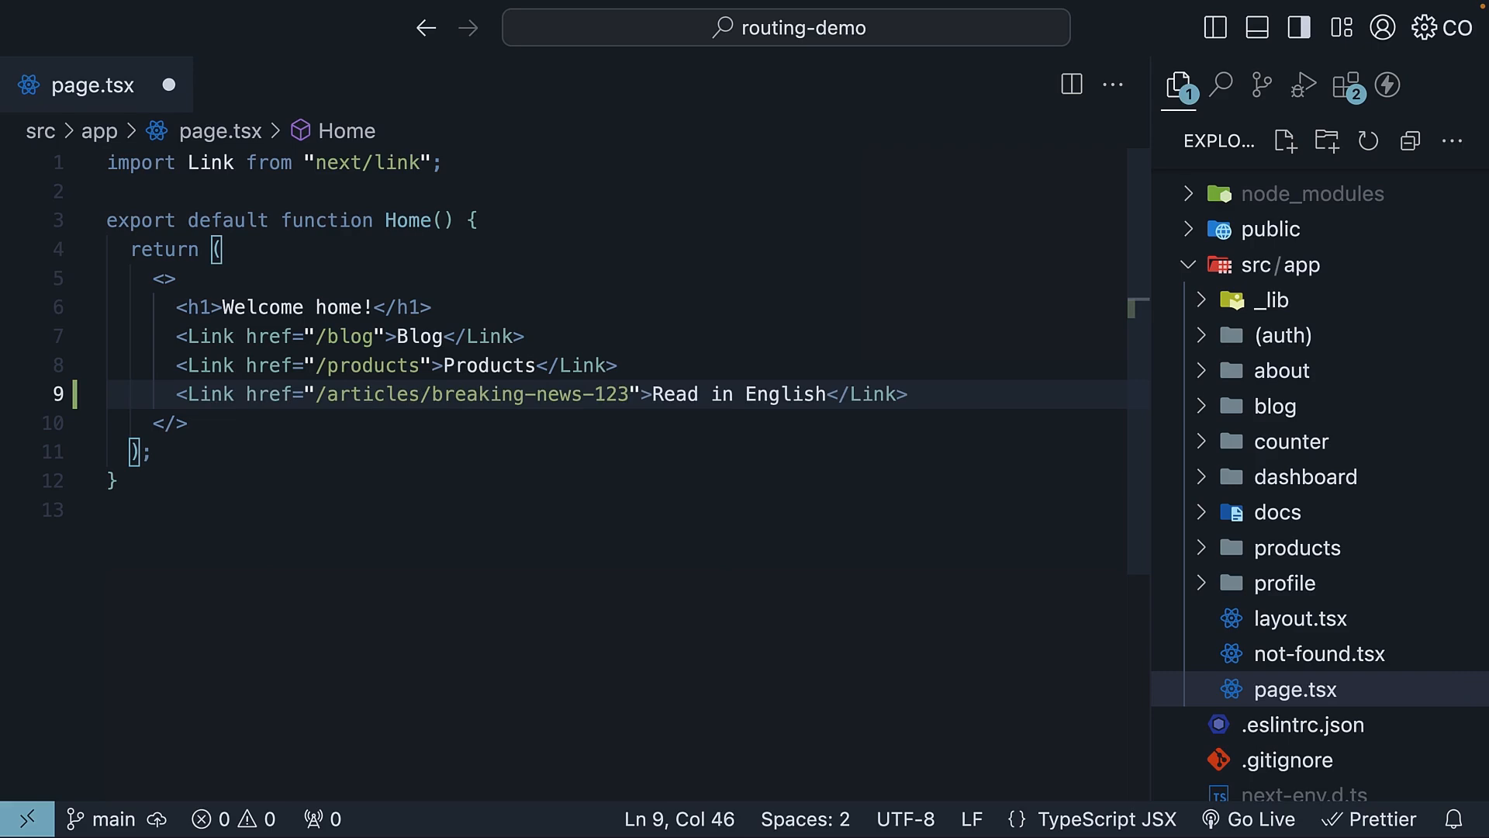
type("?lang=en")
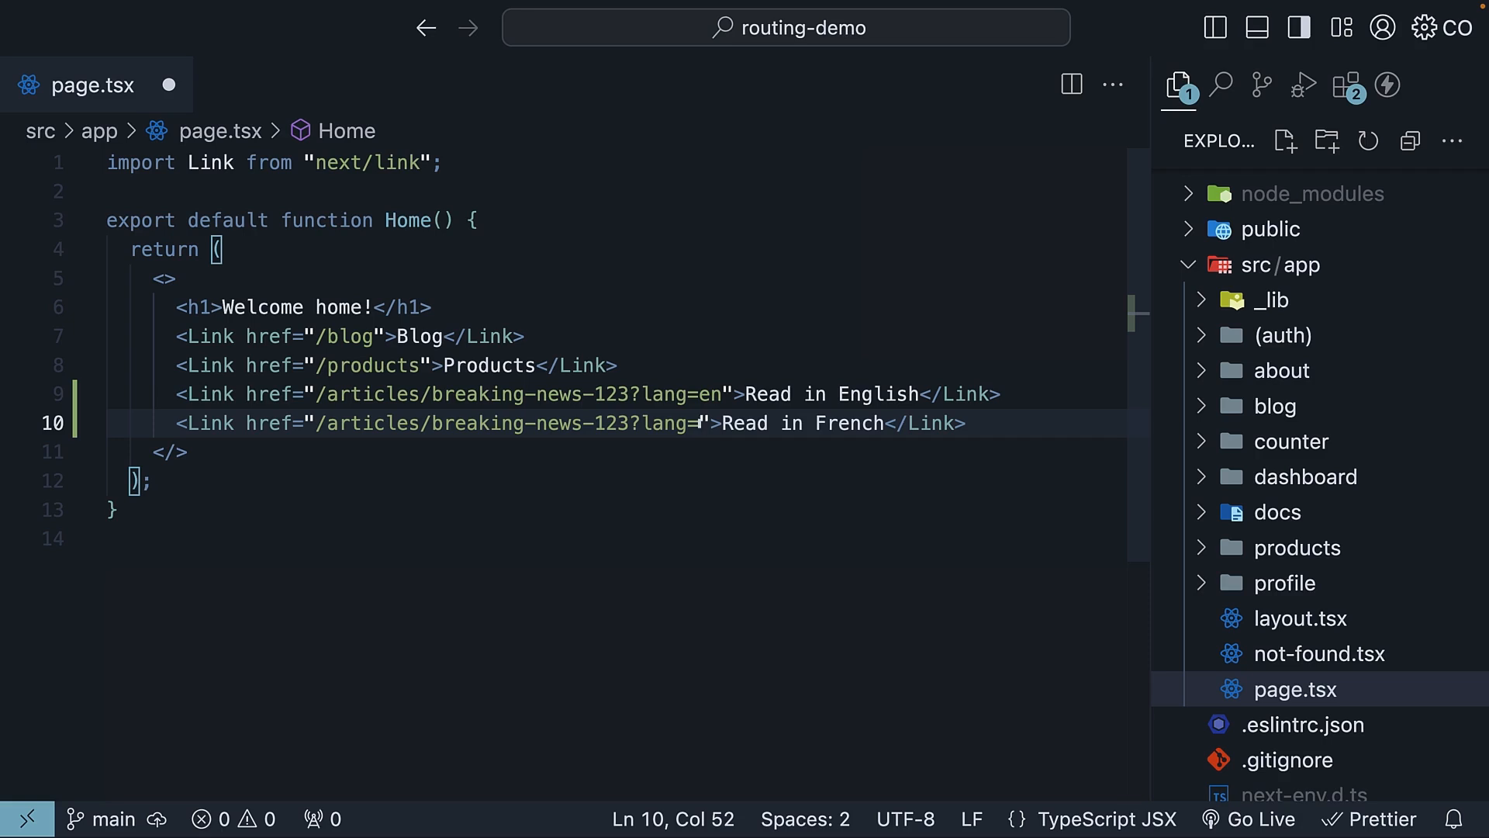
type("fr")
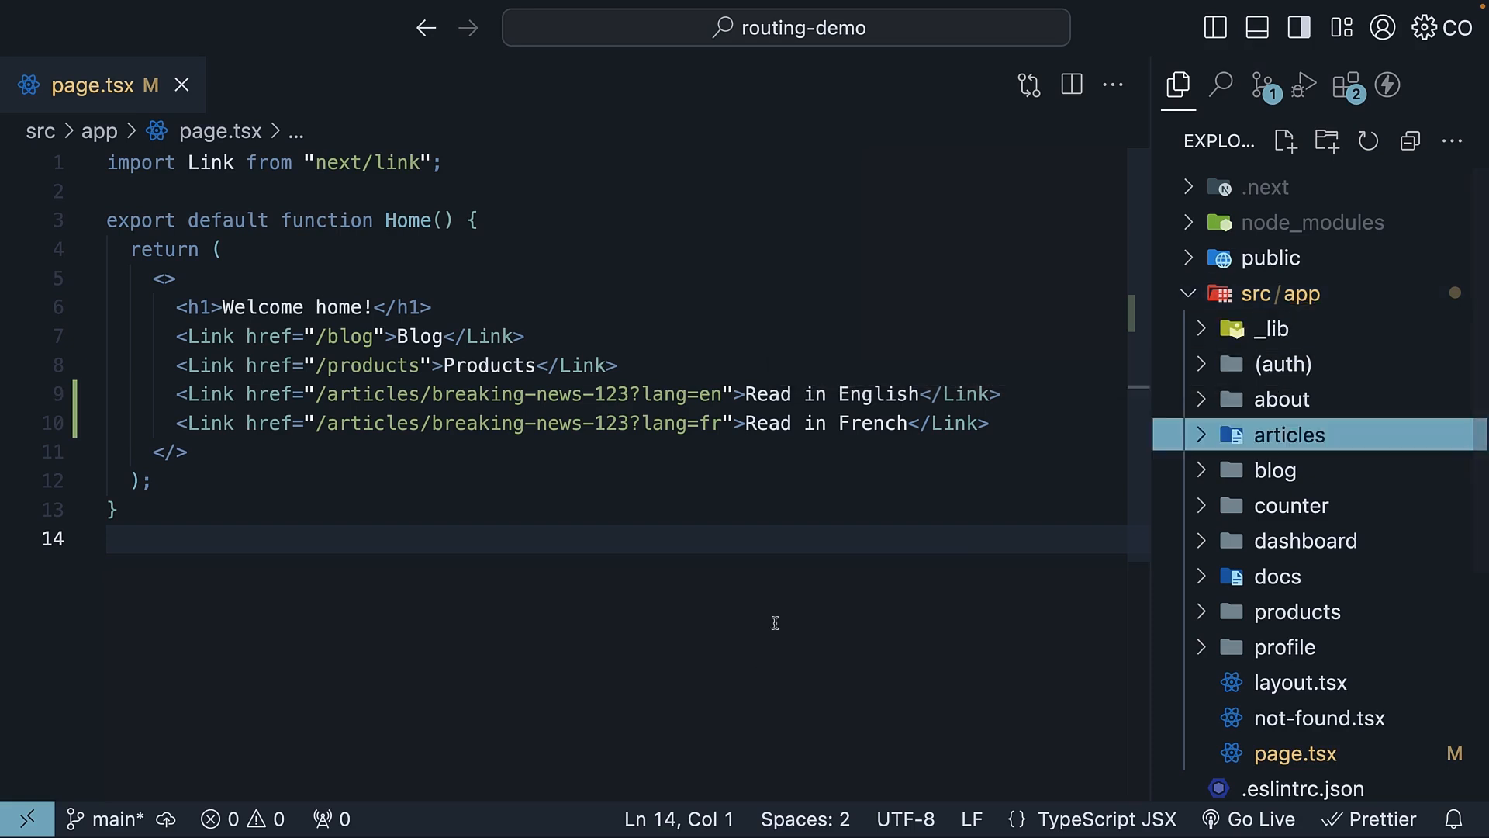
- Create folder [articleId] inside articles and add an empty page.tsx in it
left_click(1289, 434)
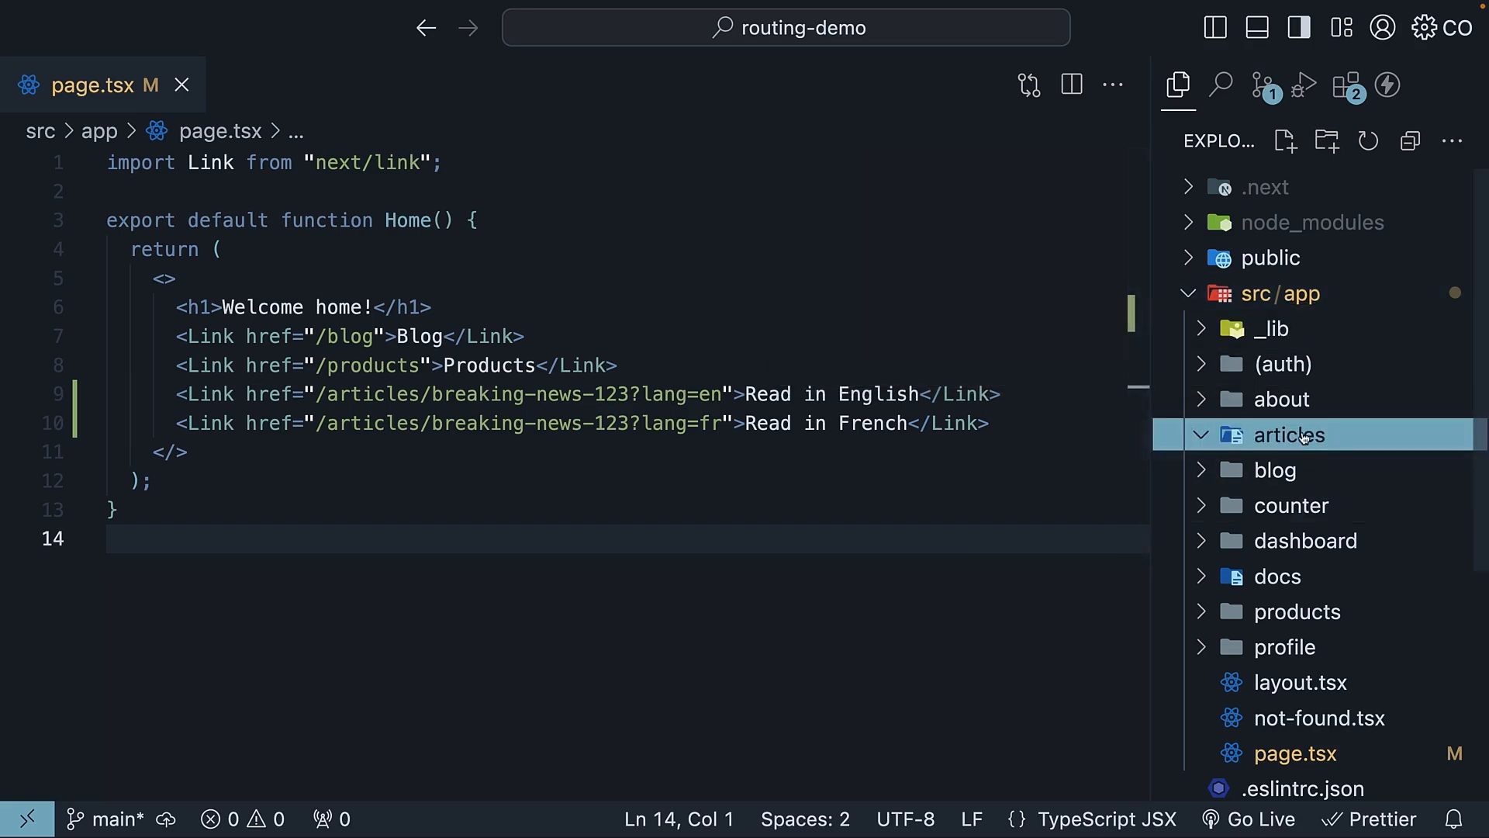
left_click(1326, 141)
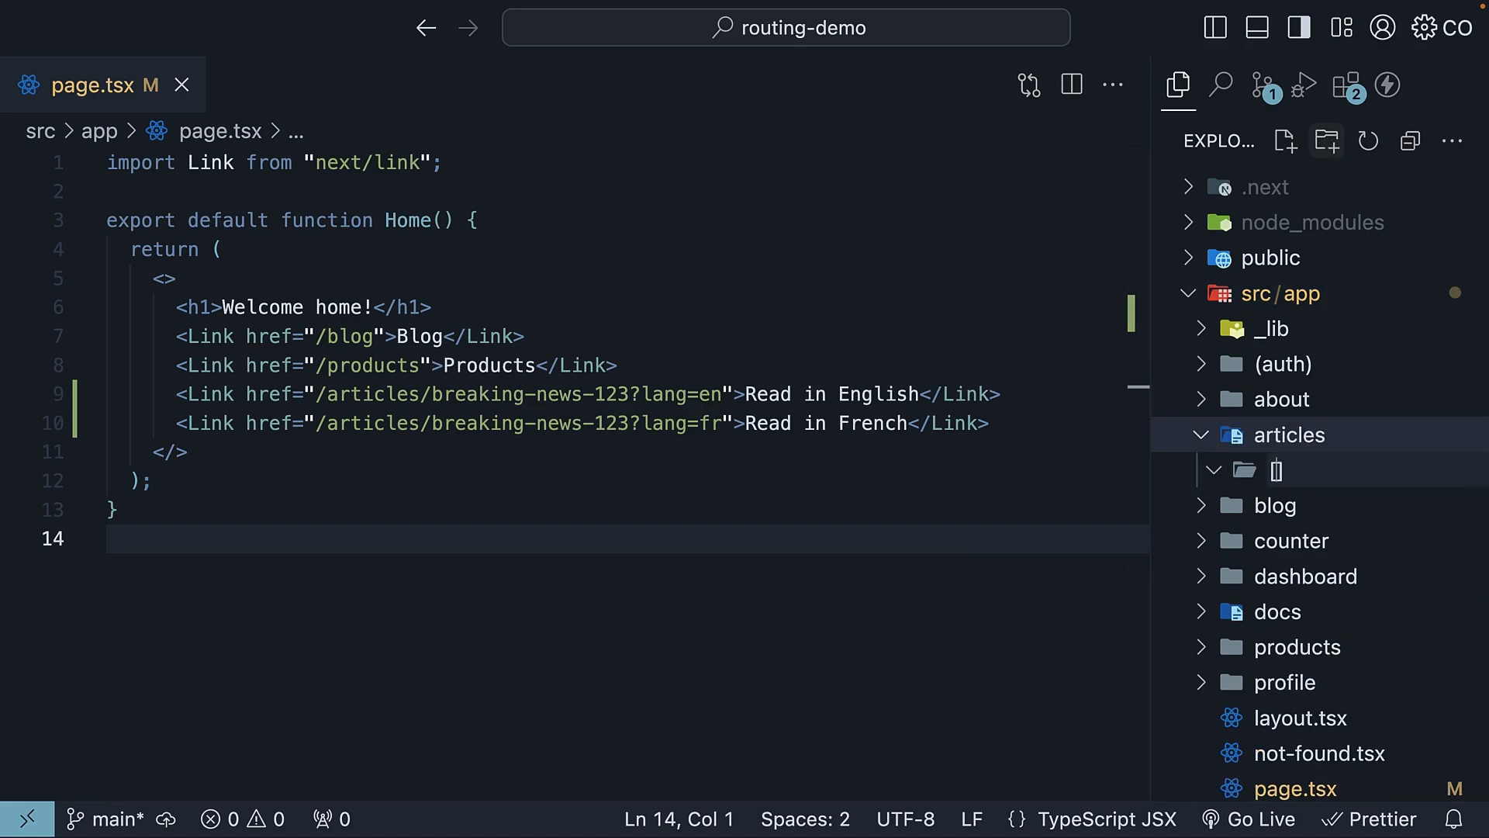
type("[articleId")
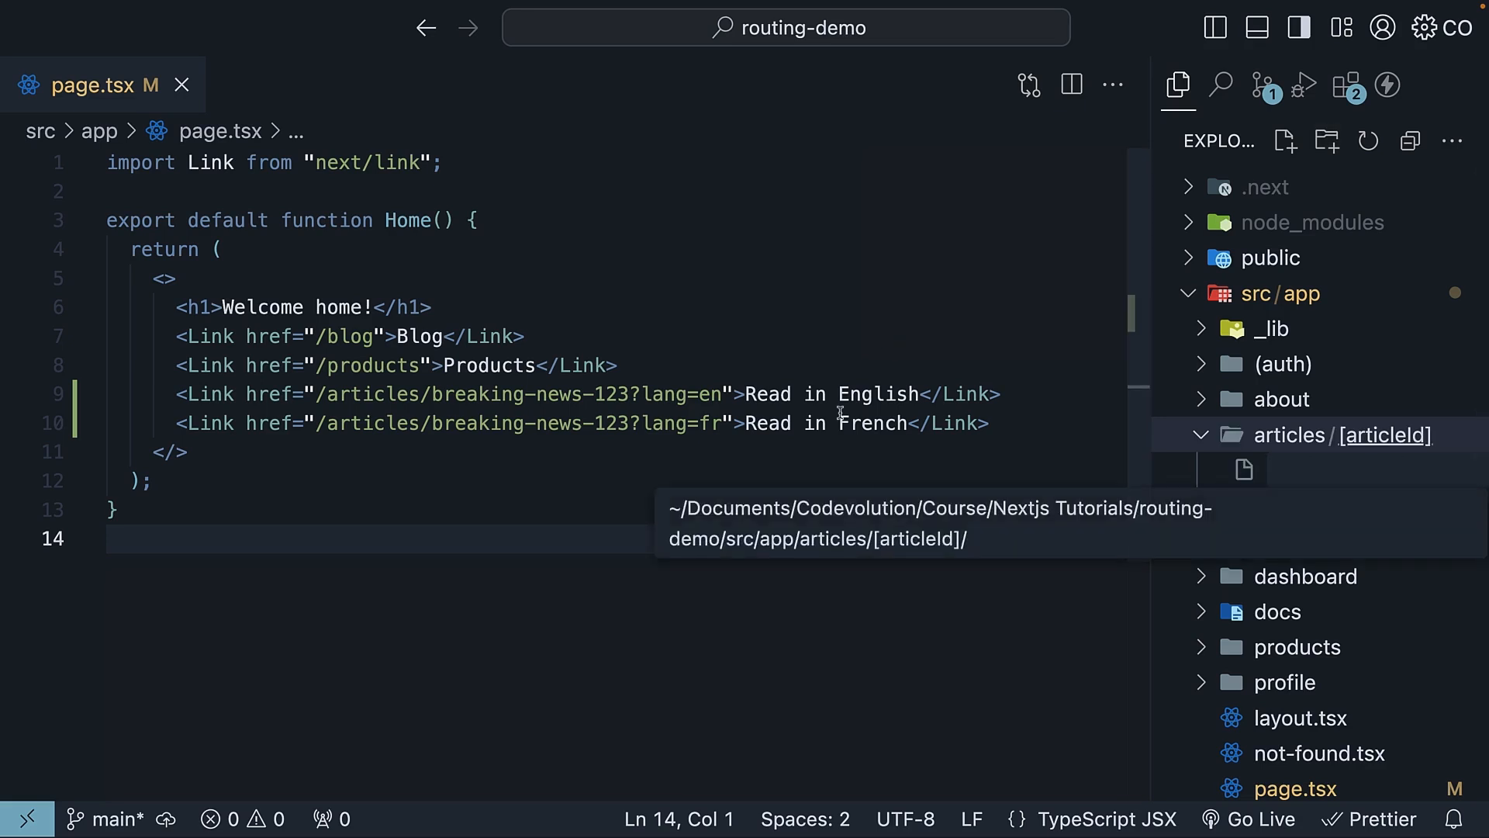
type("pa")
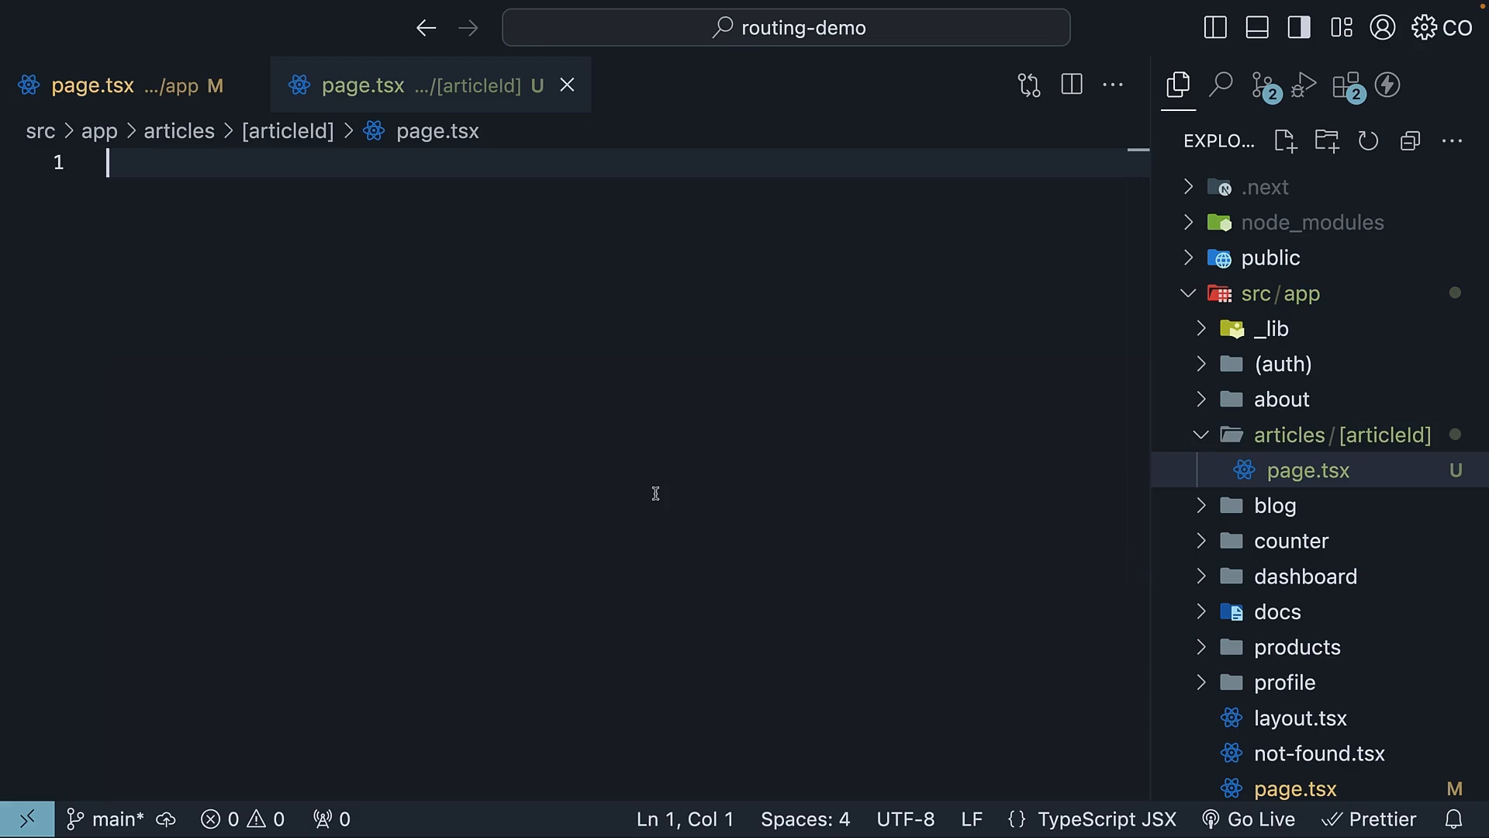
- Export a default NewsArticle function rendering an h1 'News article id' and a 'Reading in language' paragraph with a Link
type("export default function NewsArticle(){")
type("return <div>")
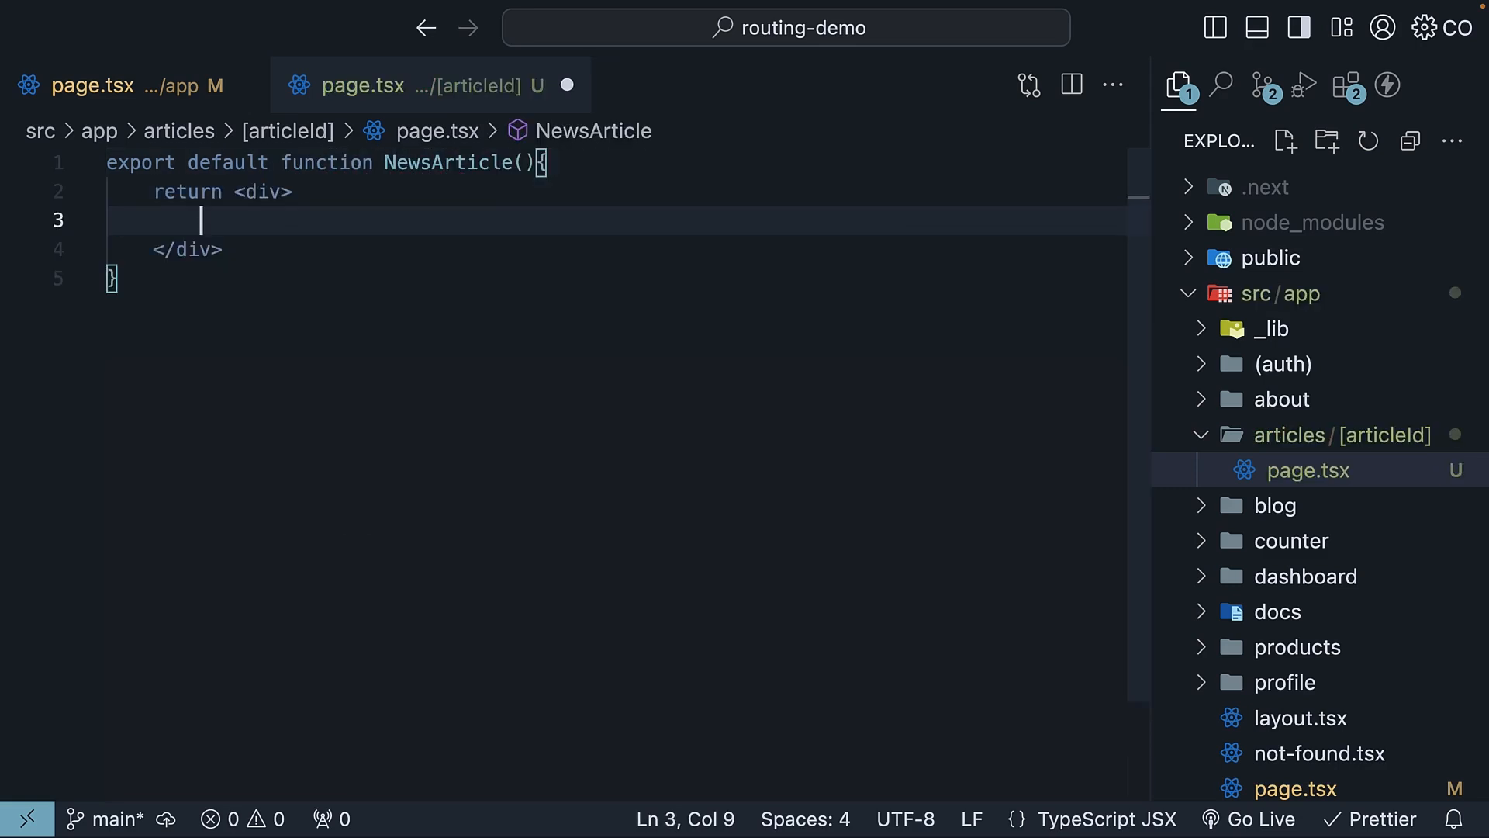
type("<")
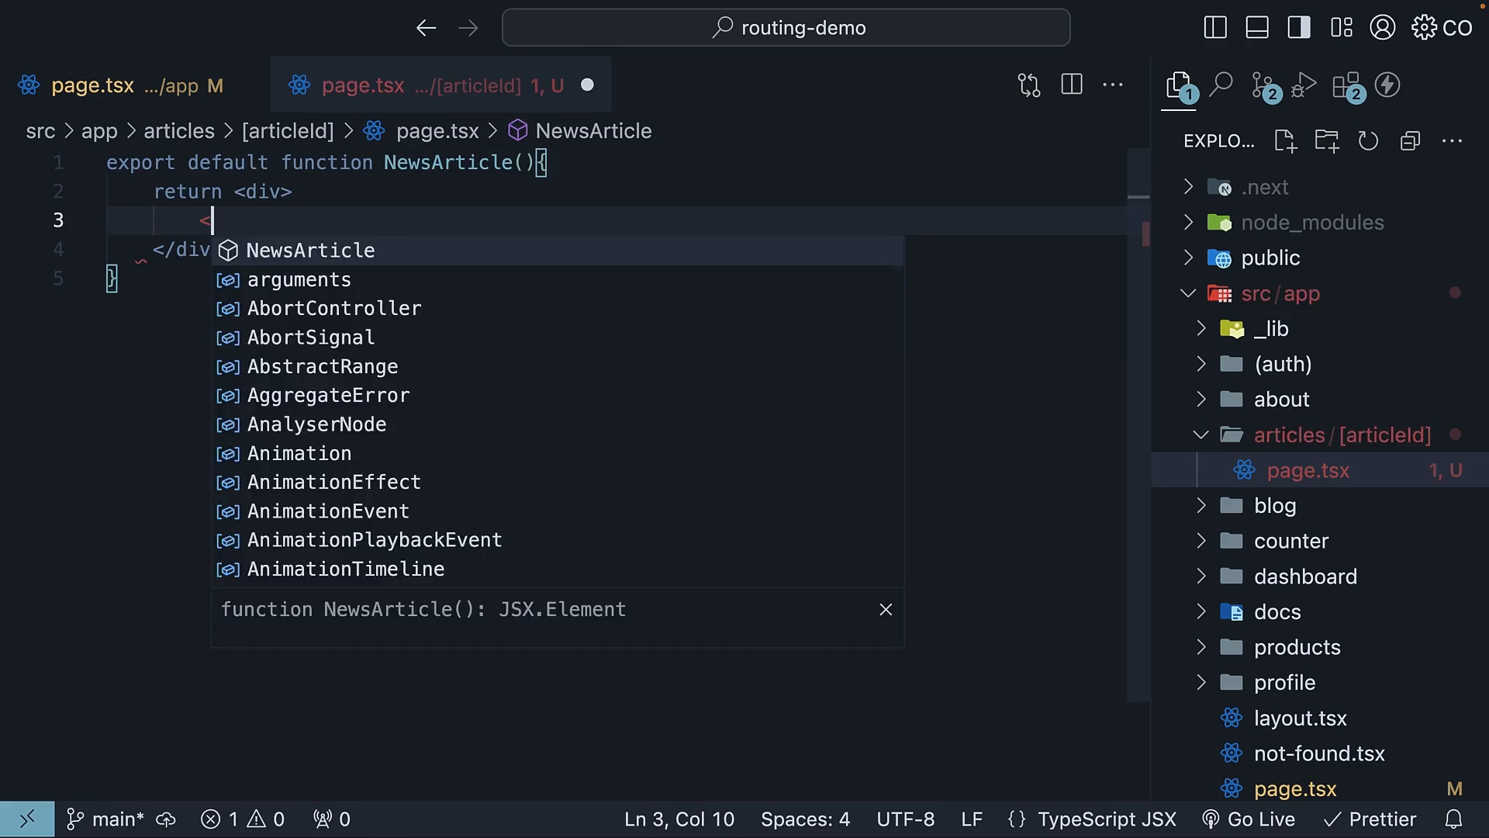
type("<h1>News article id</h1>")
type("<p></p>")
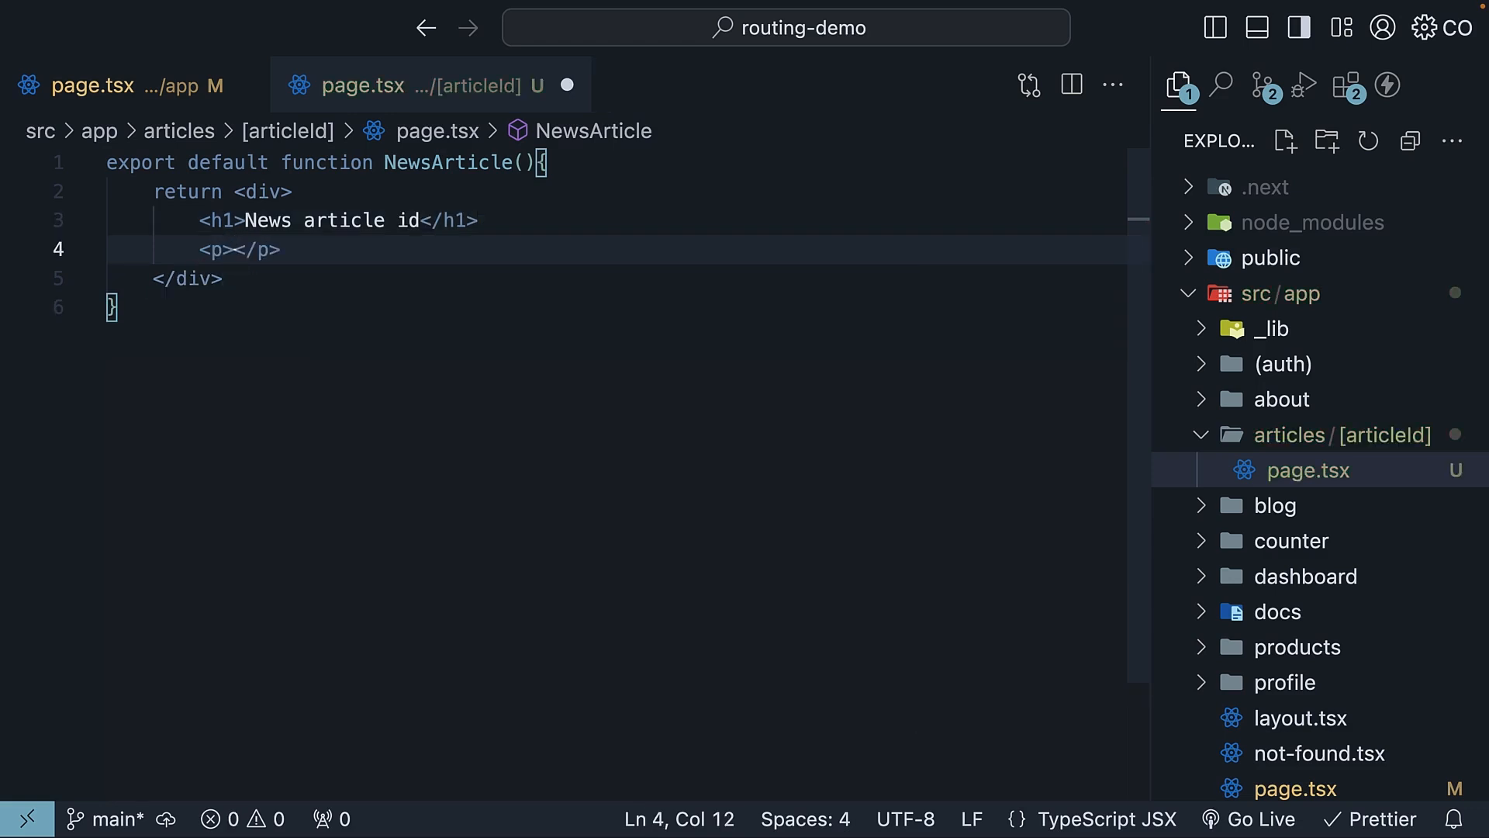
type("Reading in language")
type("<Link></Link>")
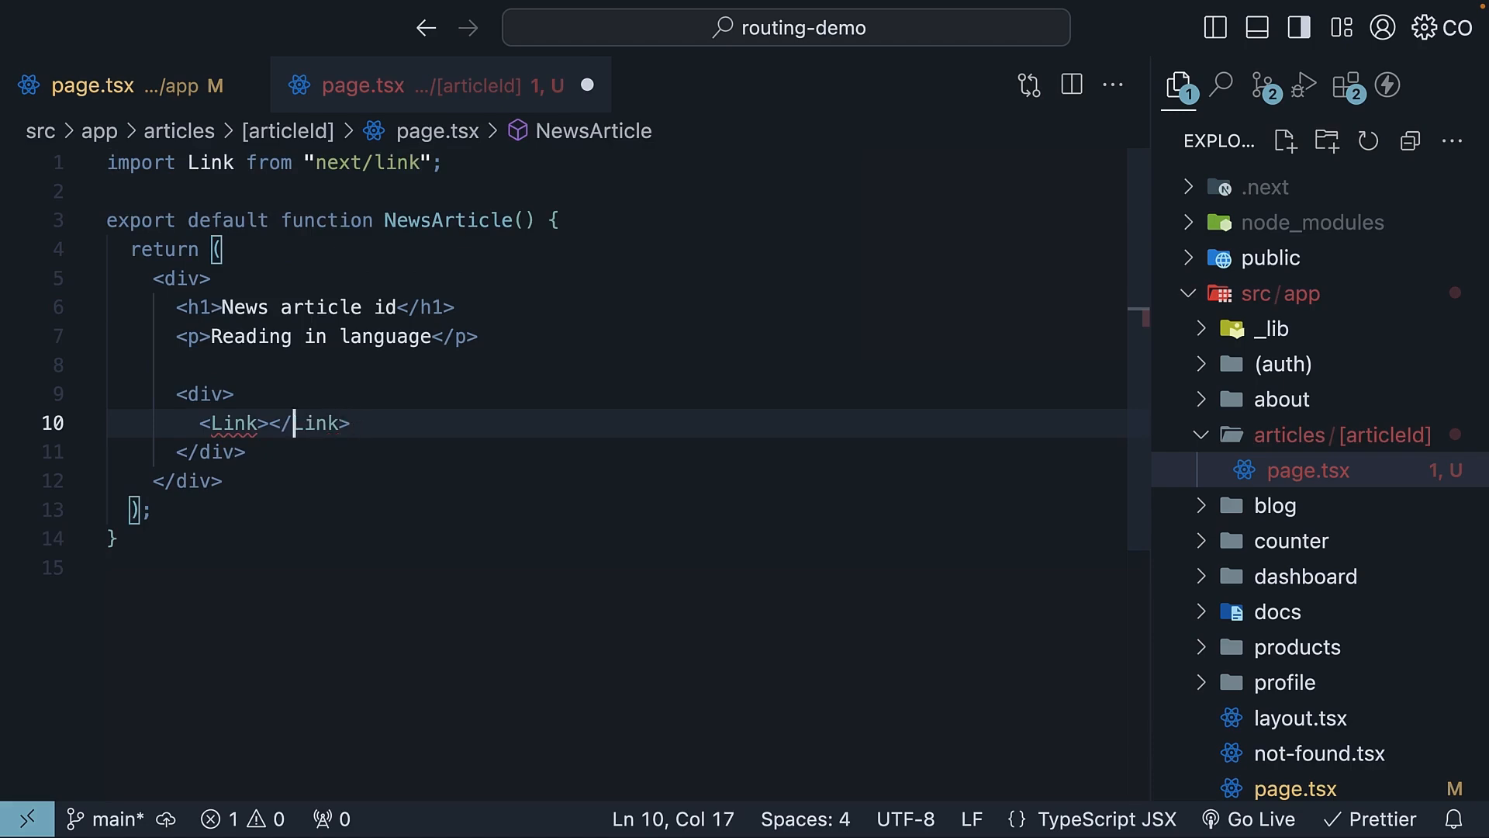
- Add English and Spanish links pointing to /articles/id?lang=en and ?lang=es
type("English")
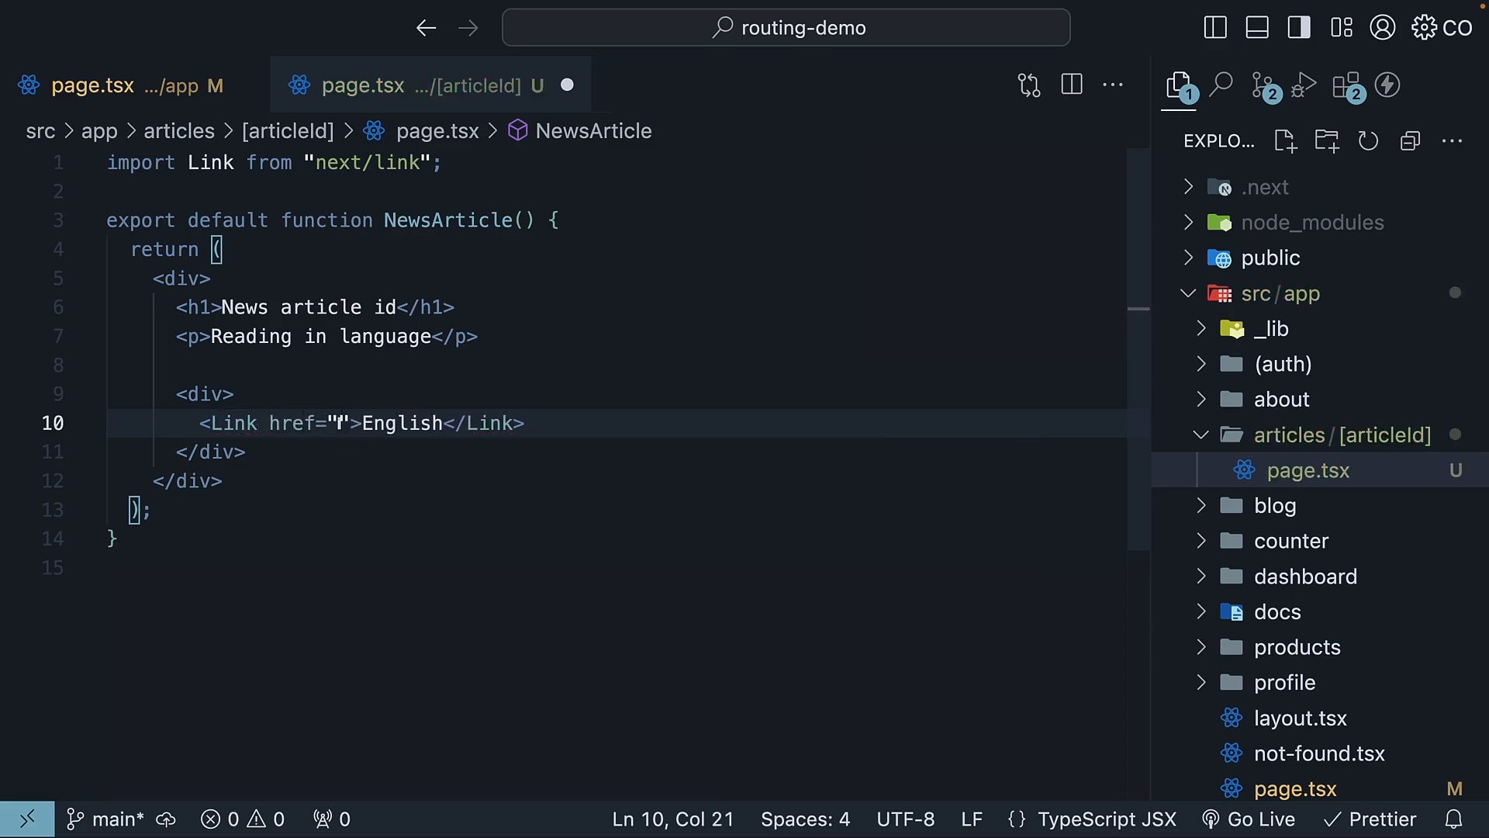
type("/articles/id?")
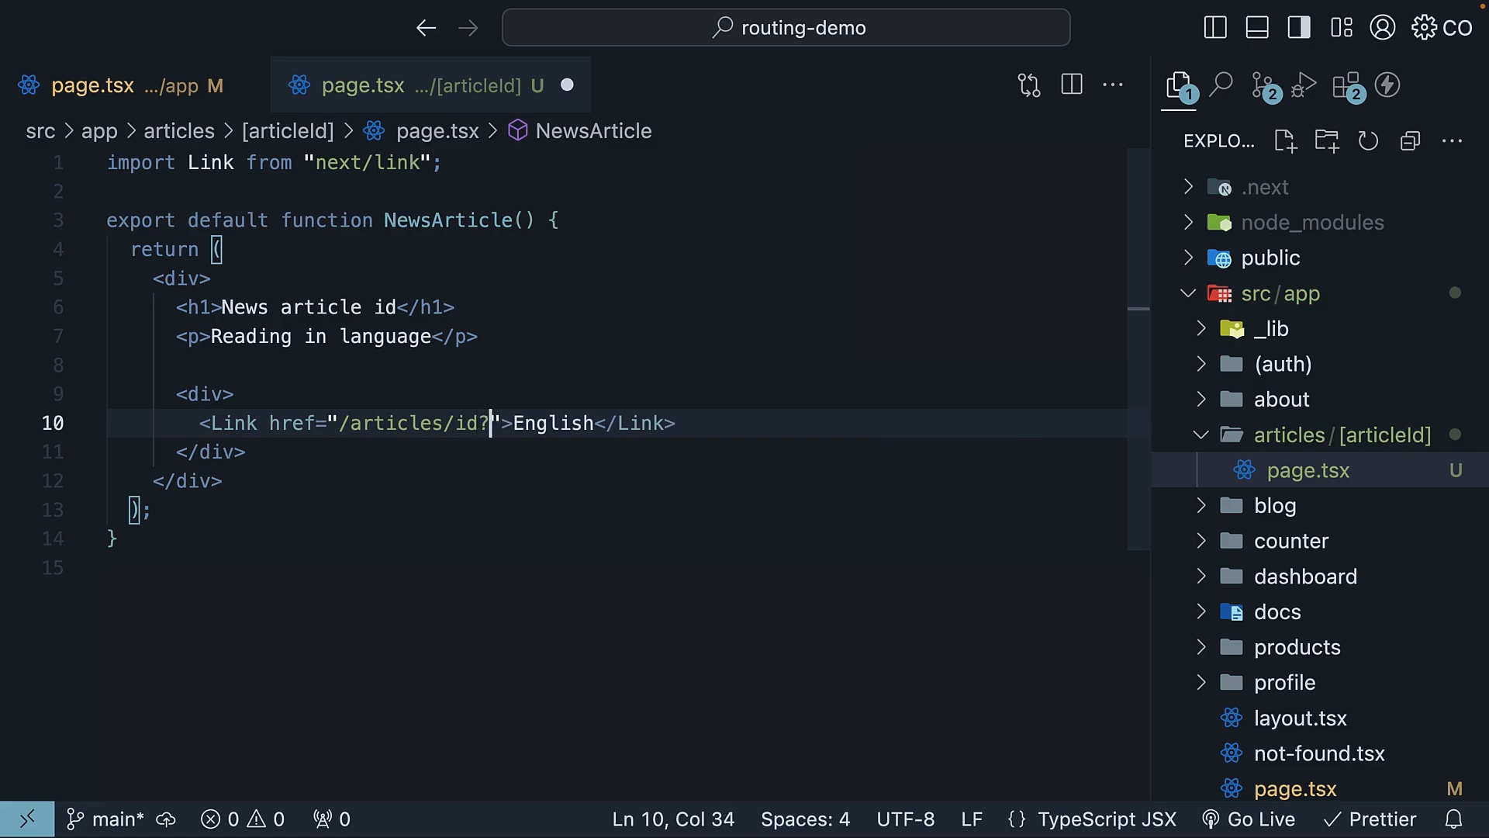
type("lang=en")
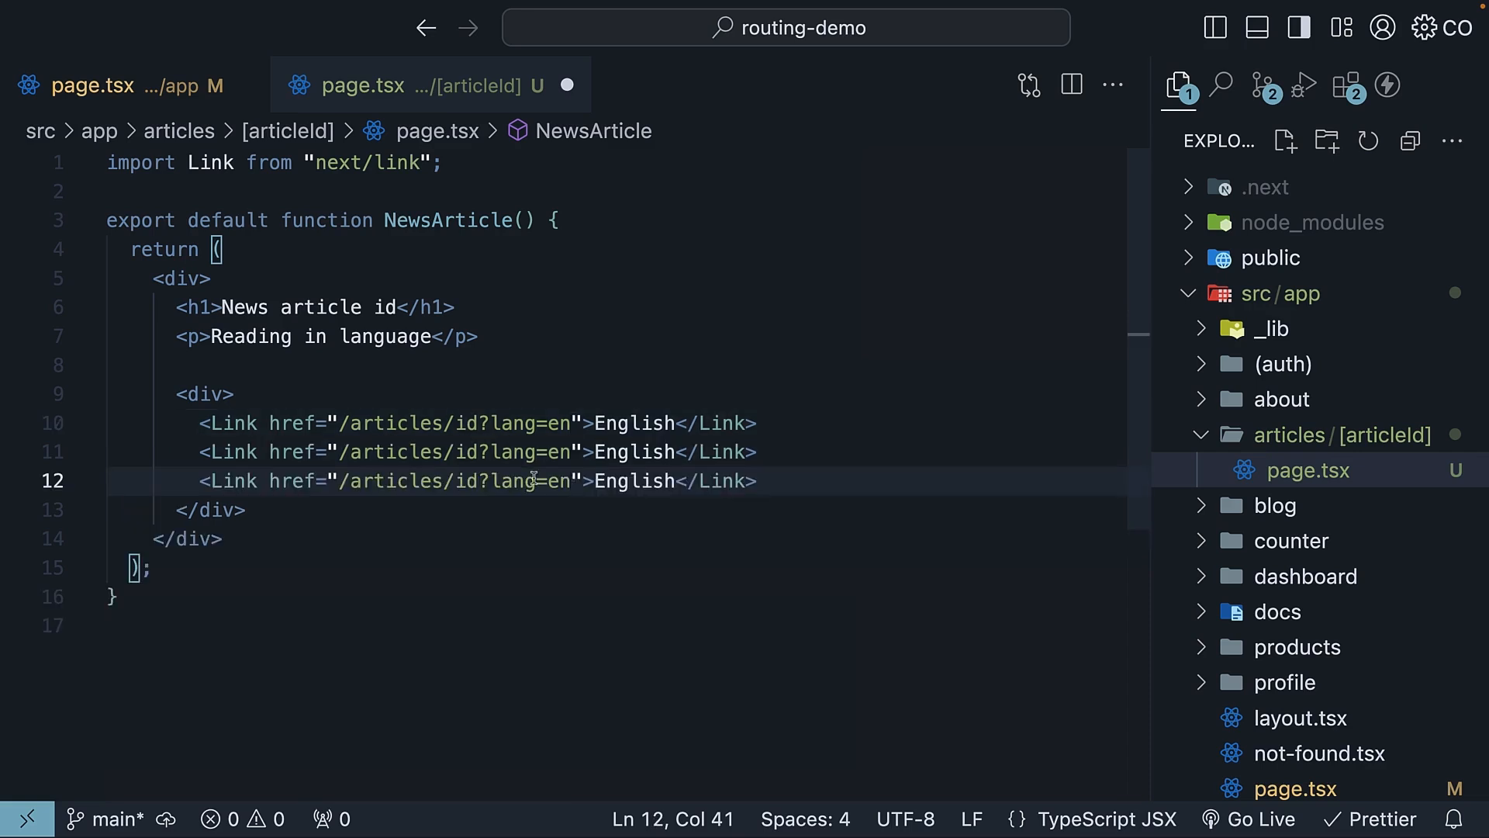
type("Spanish")
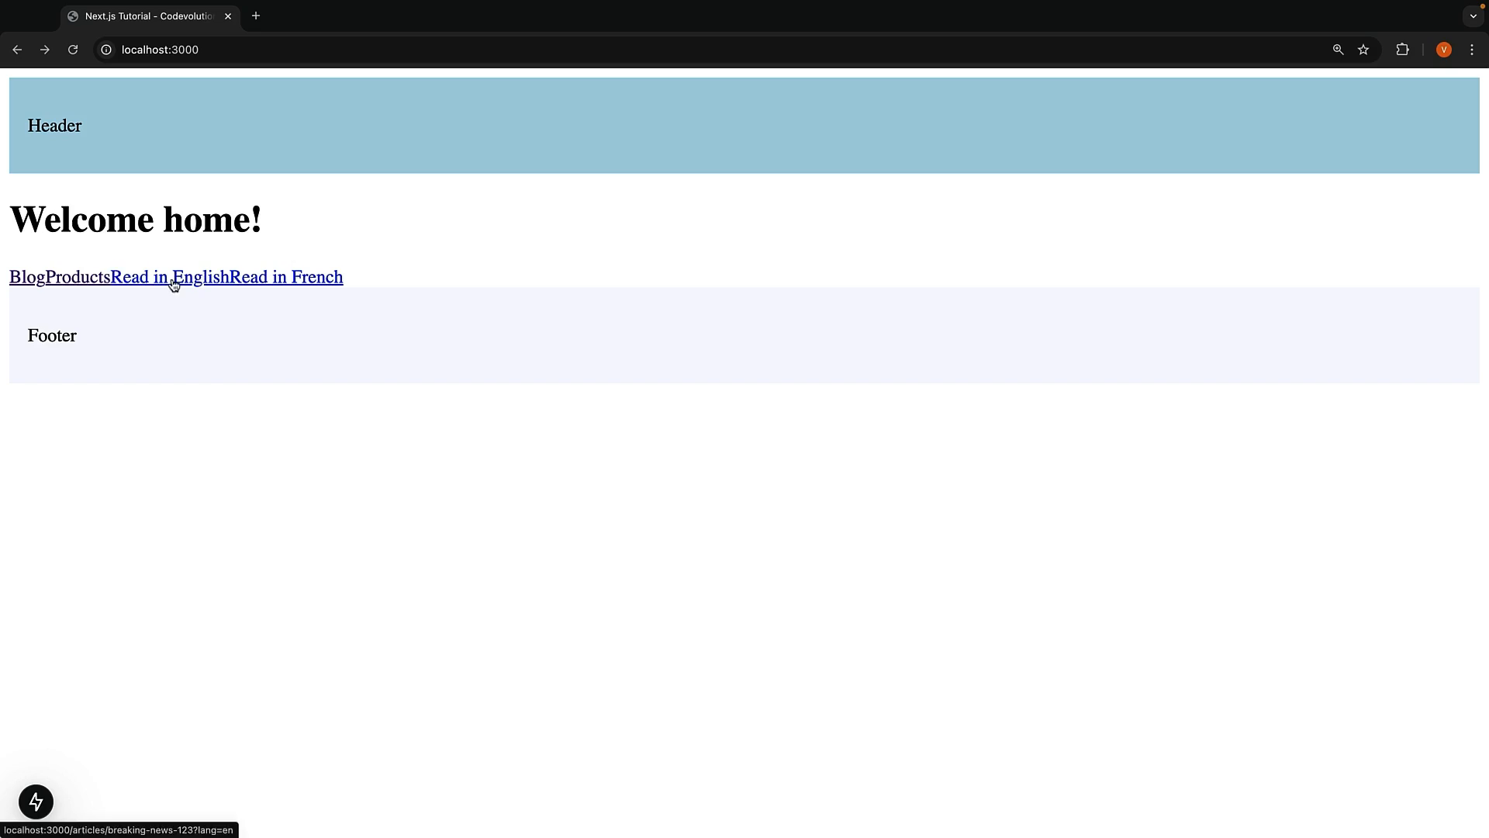
left_click(169, 276)
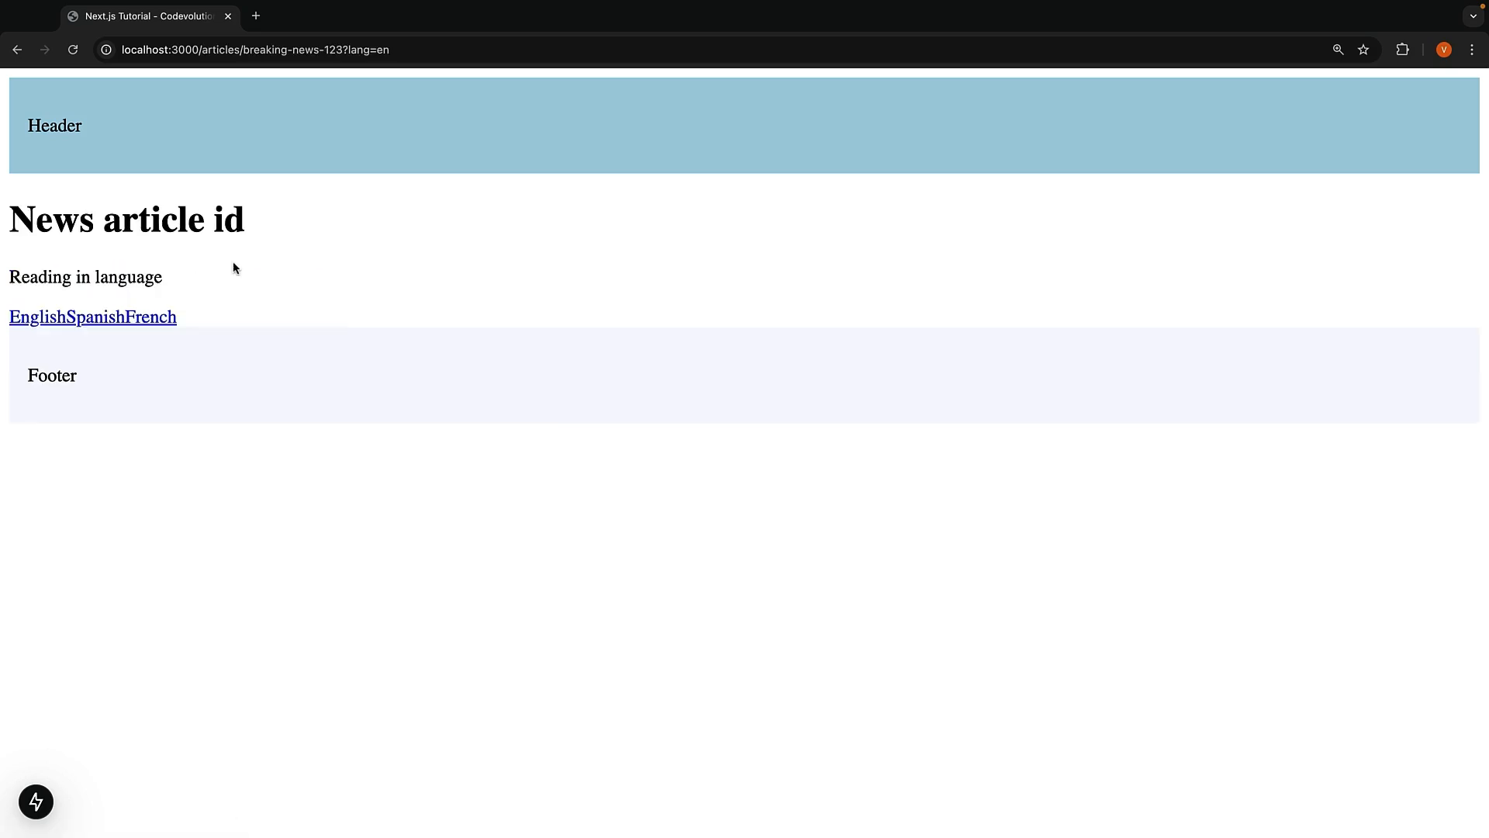
double_click(286, 50)
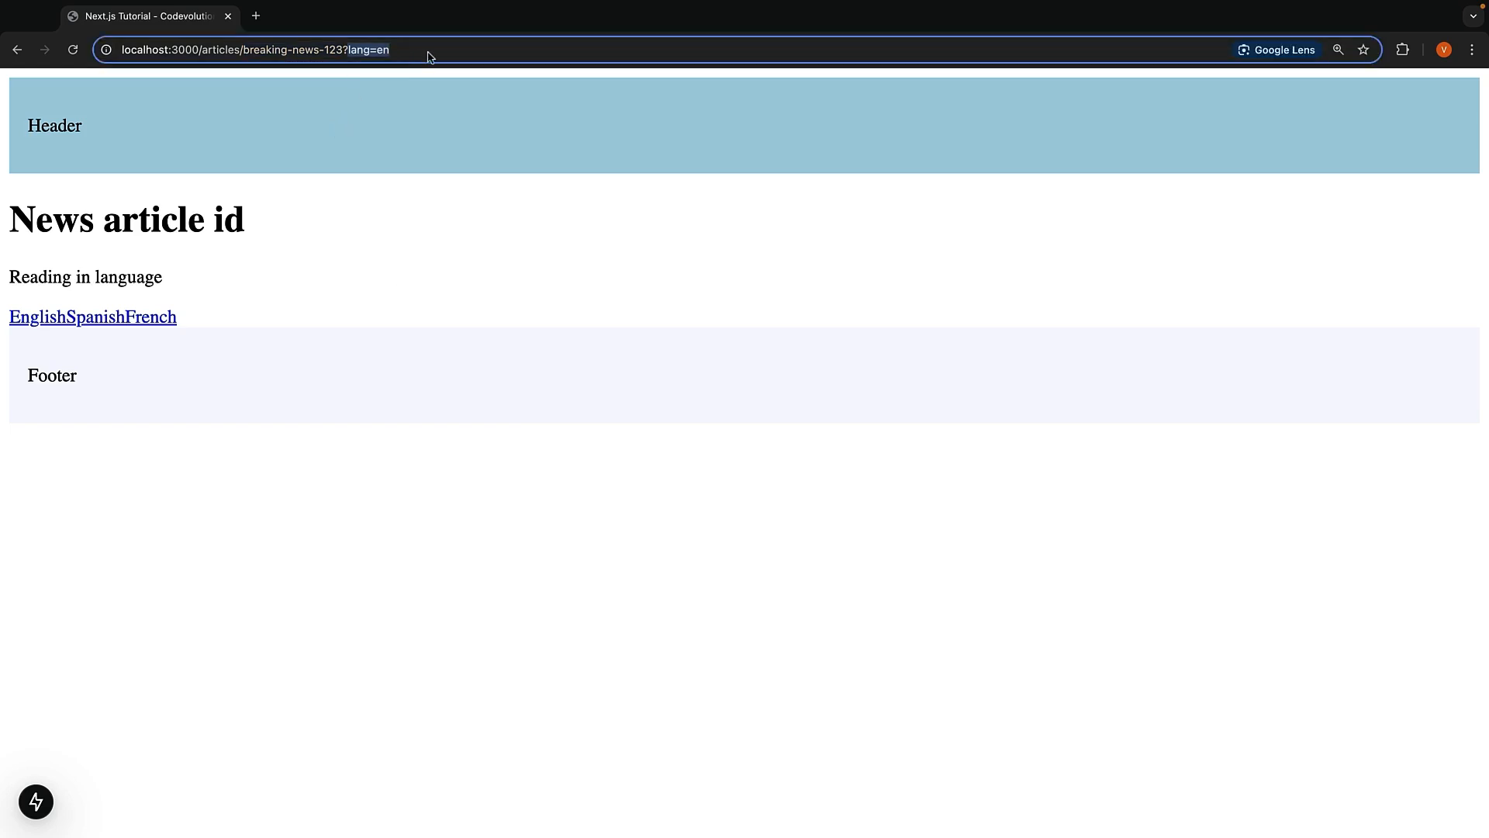
mouse_move(371, 280)
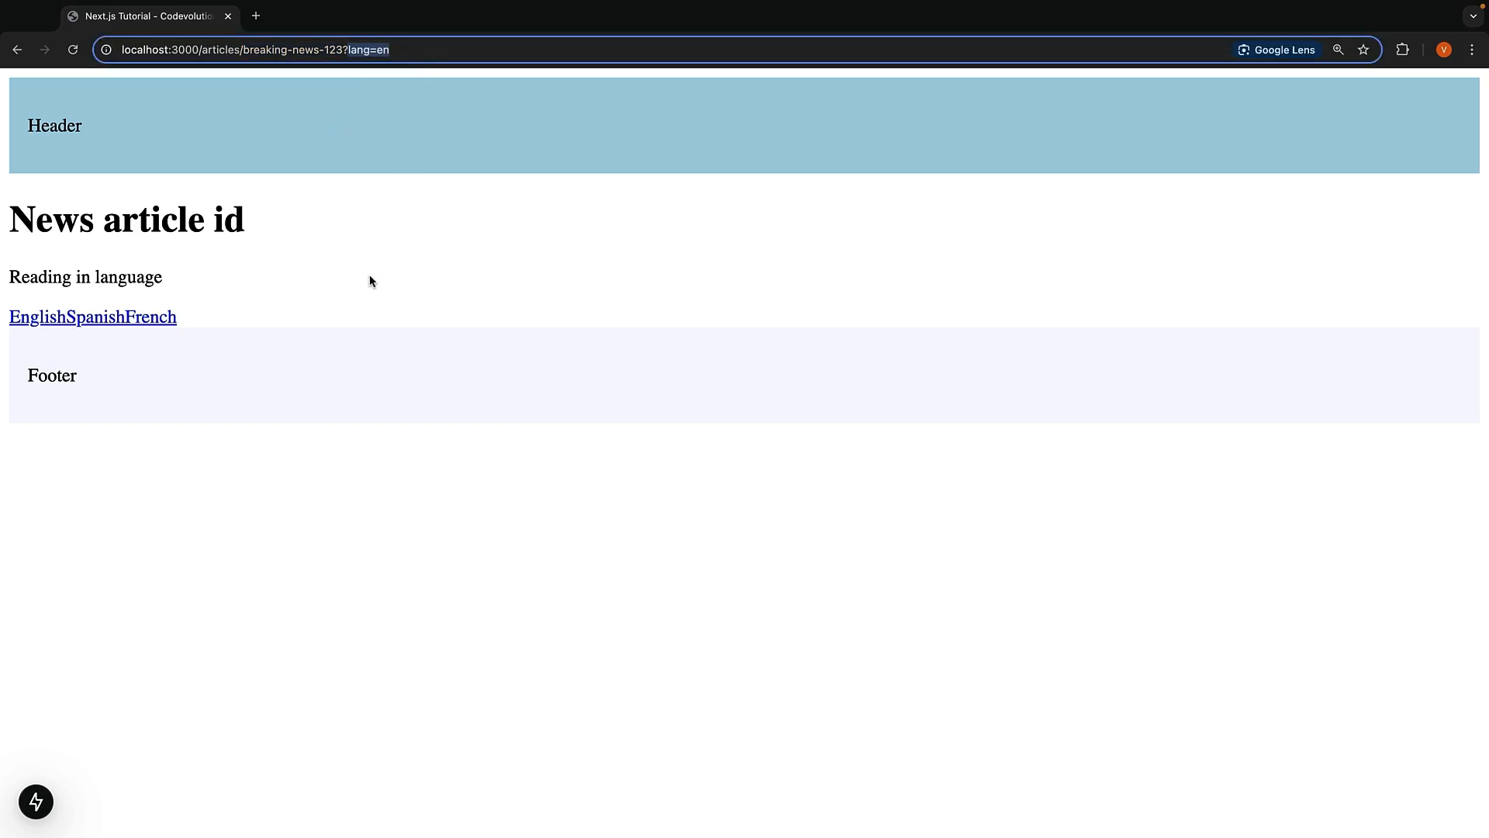
left_click(17, 49)
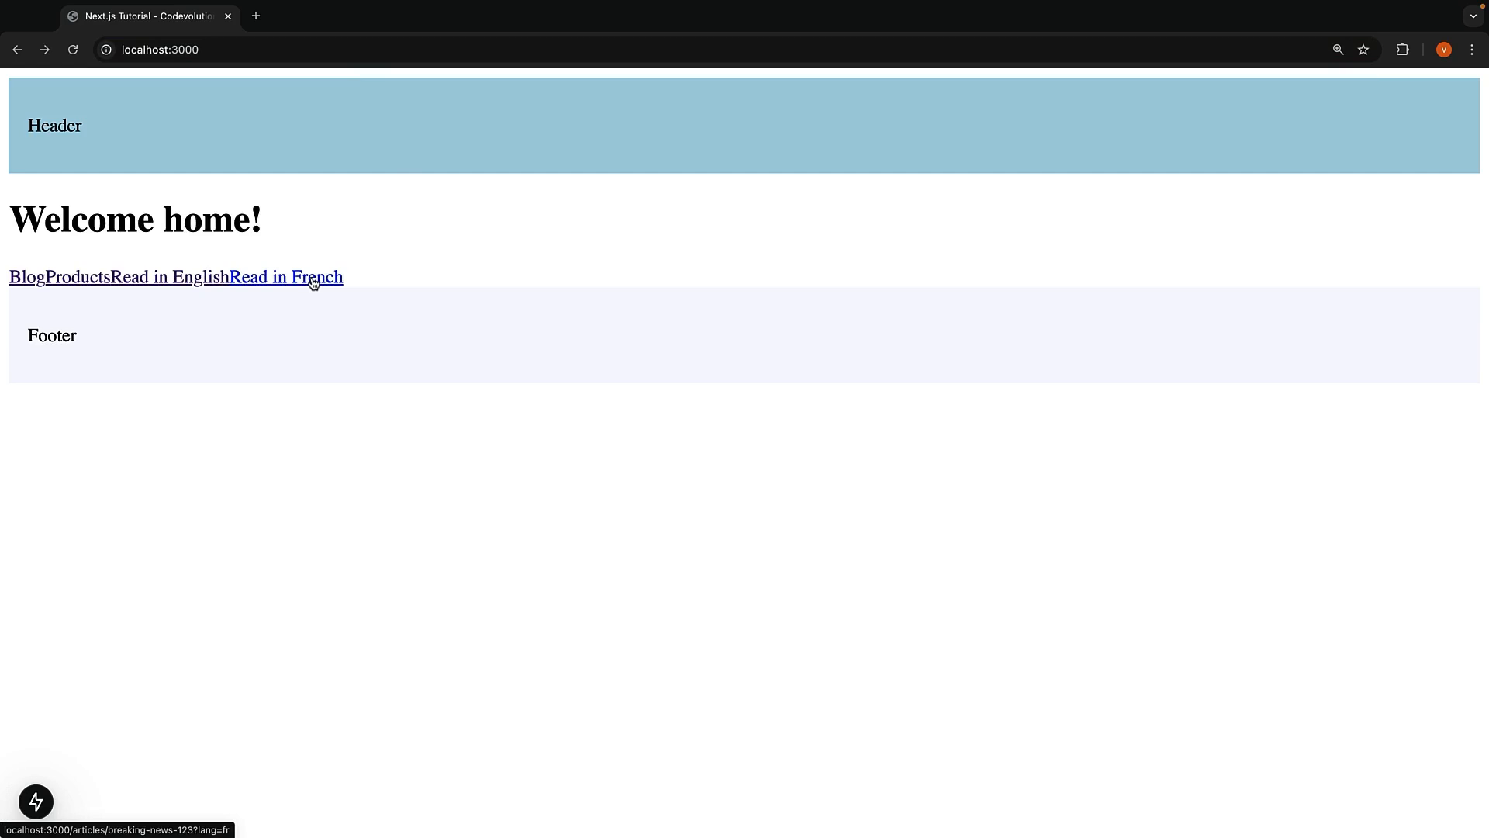
- Follow the Read in French link to breaking-news-123 and highlight the static id and language text
left_click(285, 276)
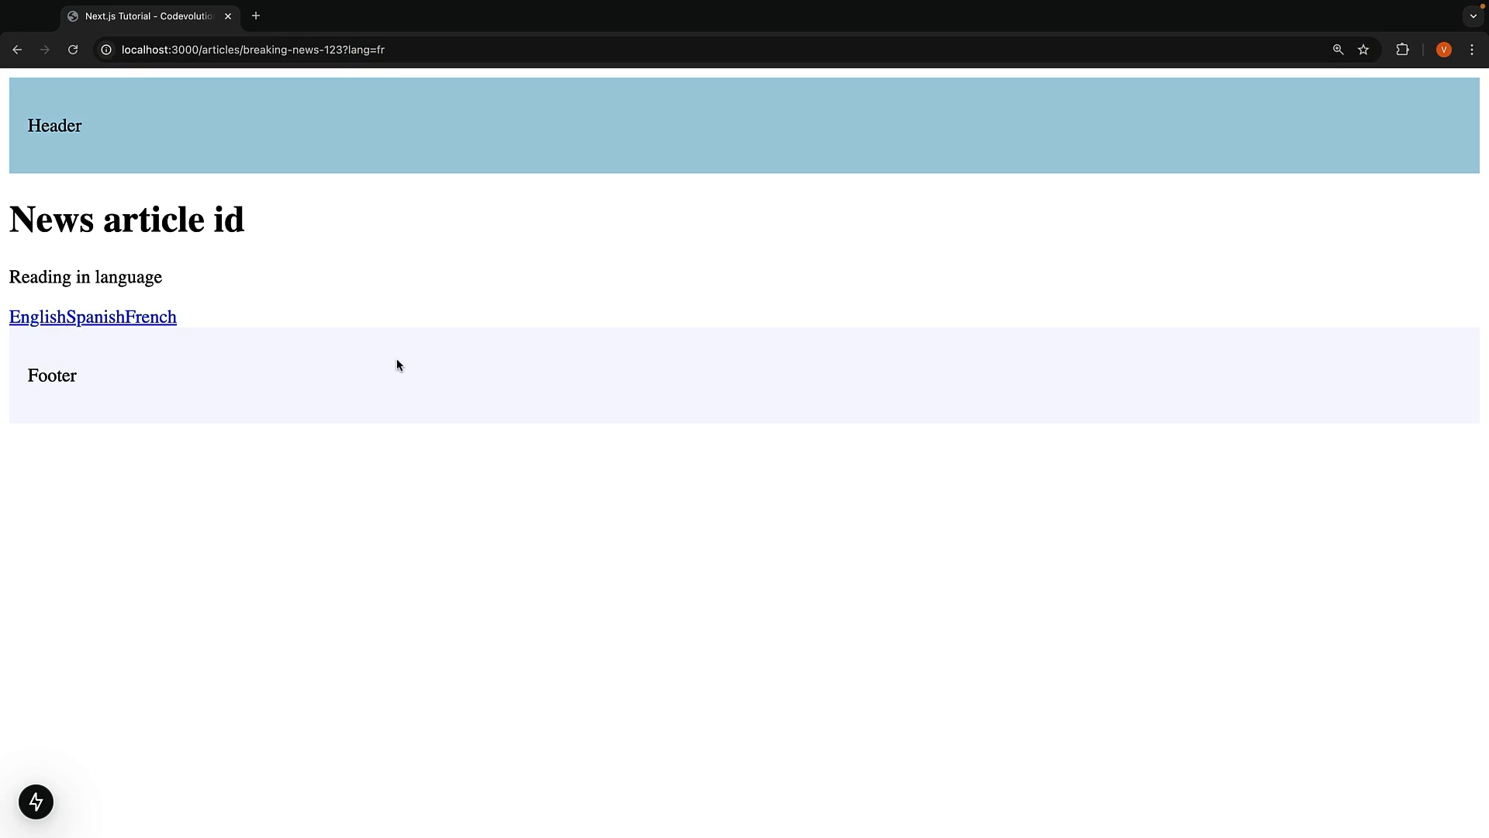
mouse_move(343, 288)
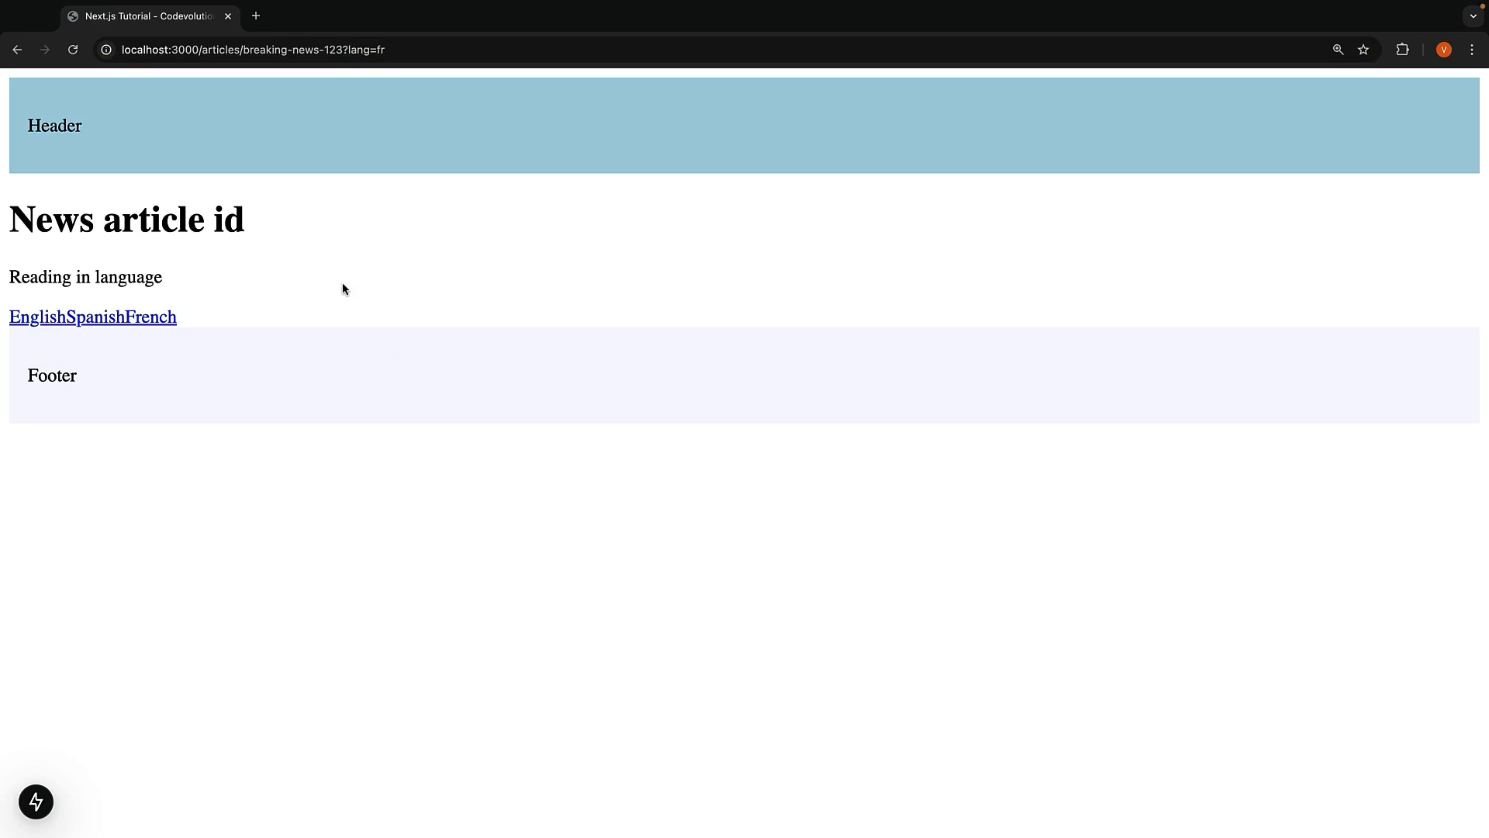
double_click(228, 219)
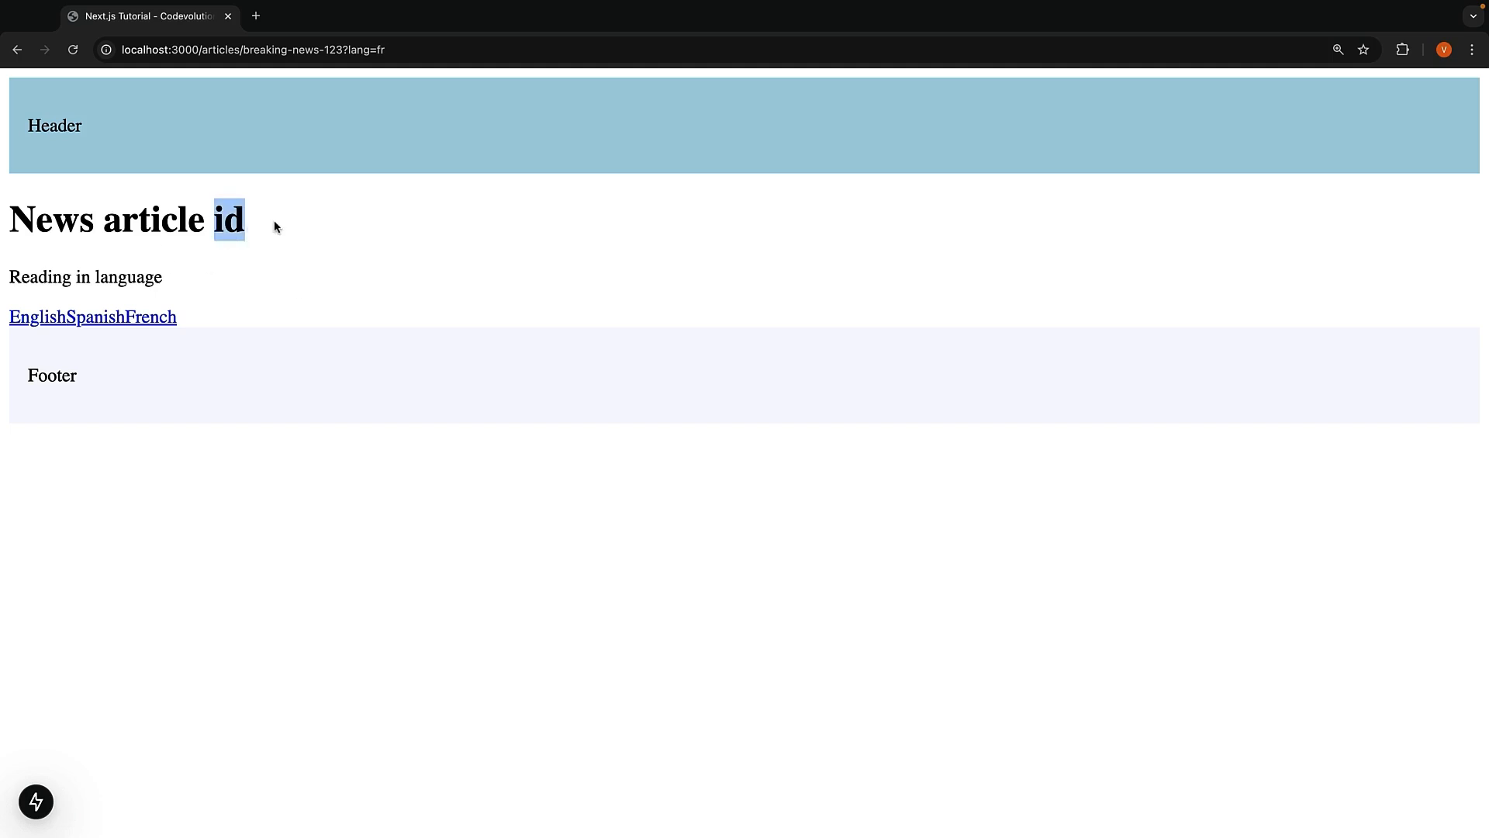
double_click(127, 276)
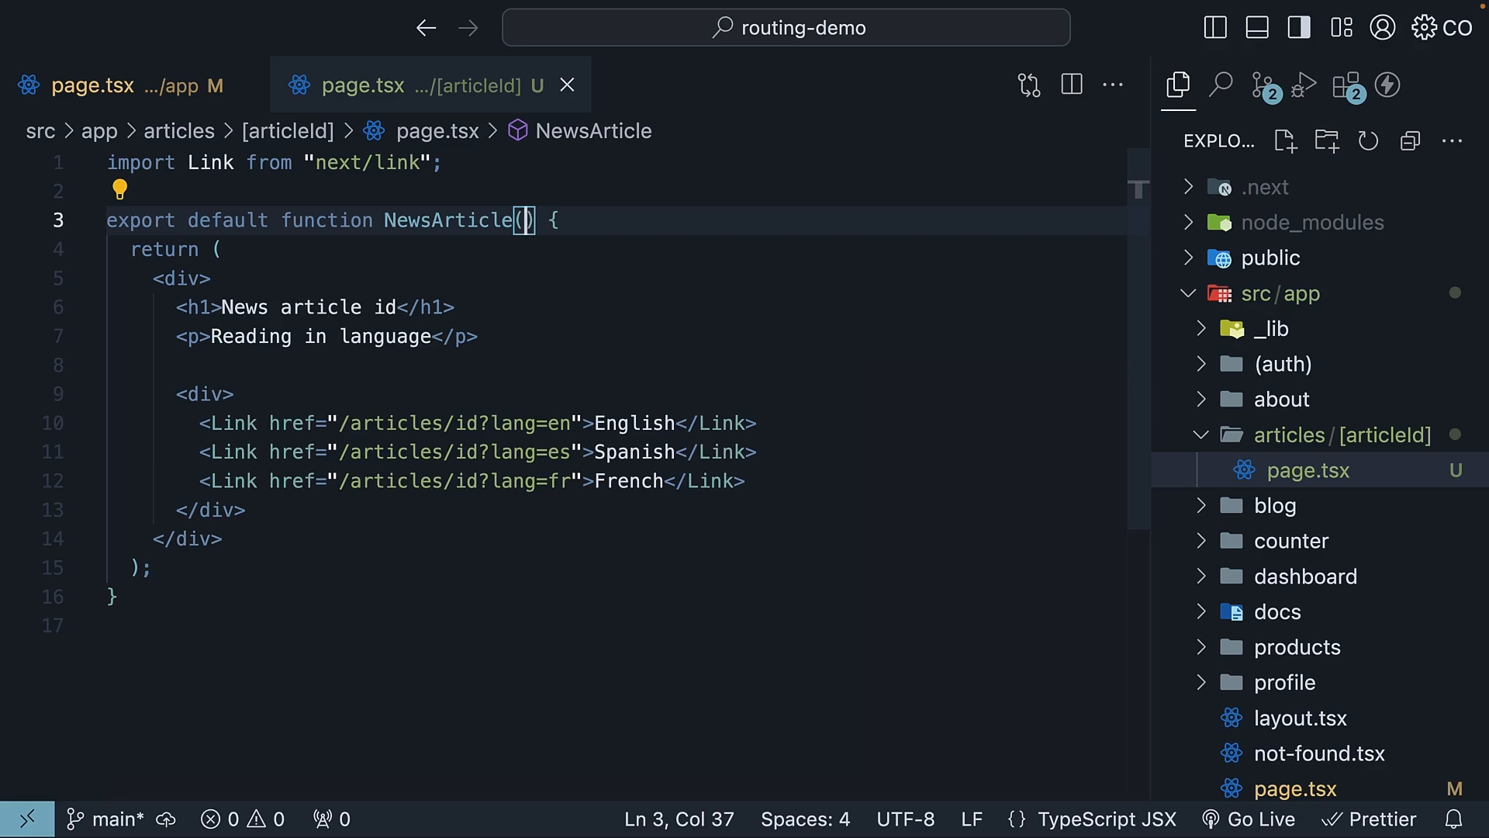
- Destructure params and searchParams, typing params as Promise<{ articleId: string }>
type("{ params, search")
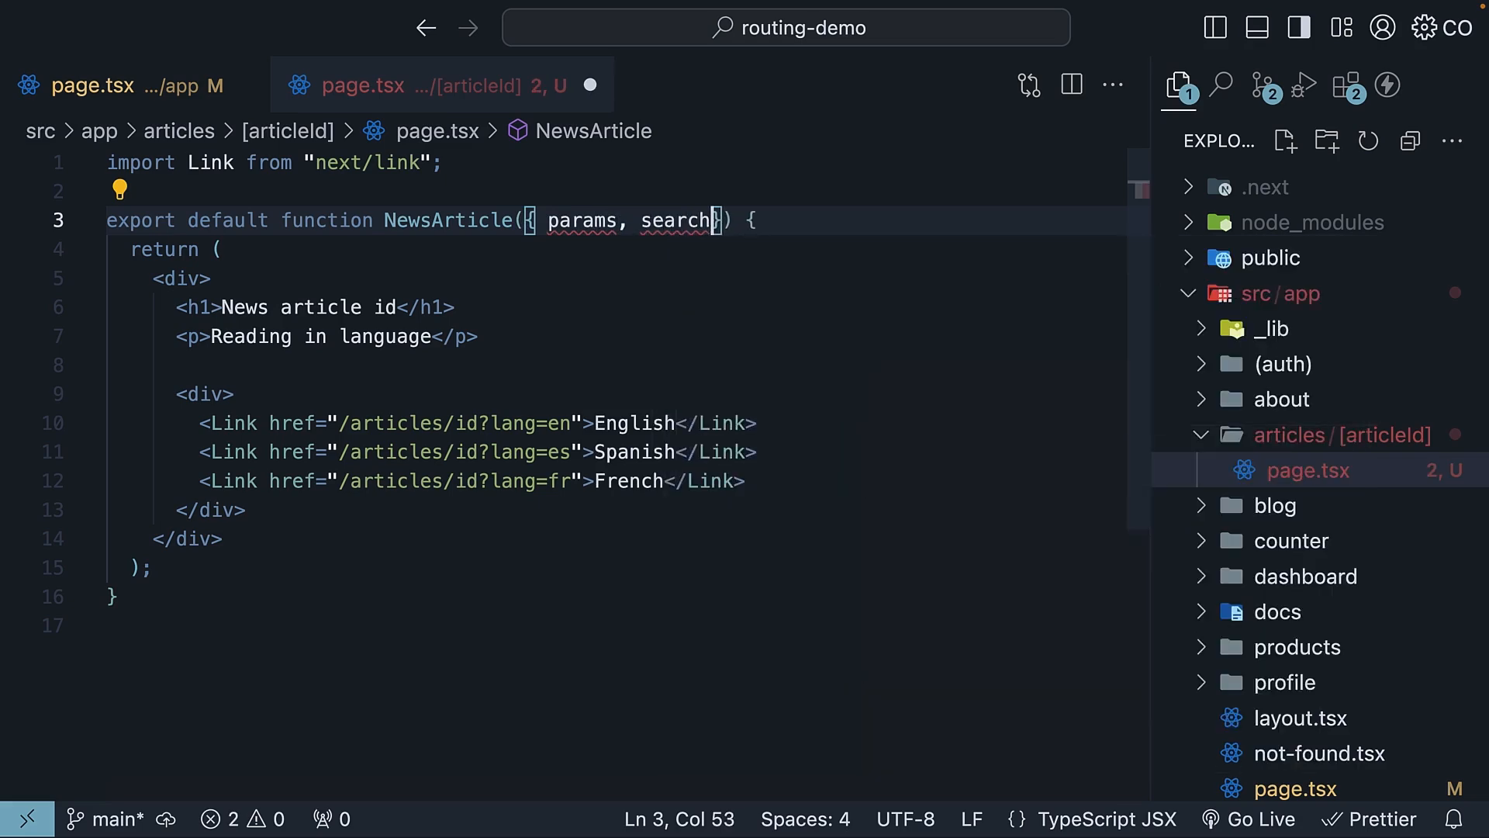
type("params: Pro")
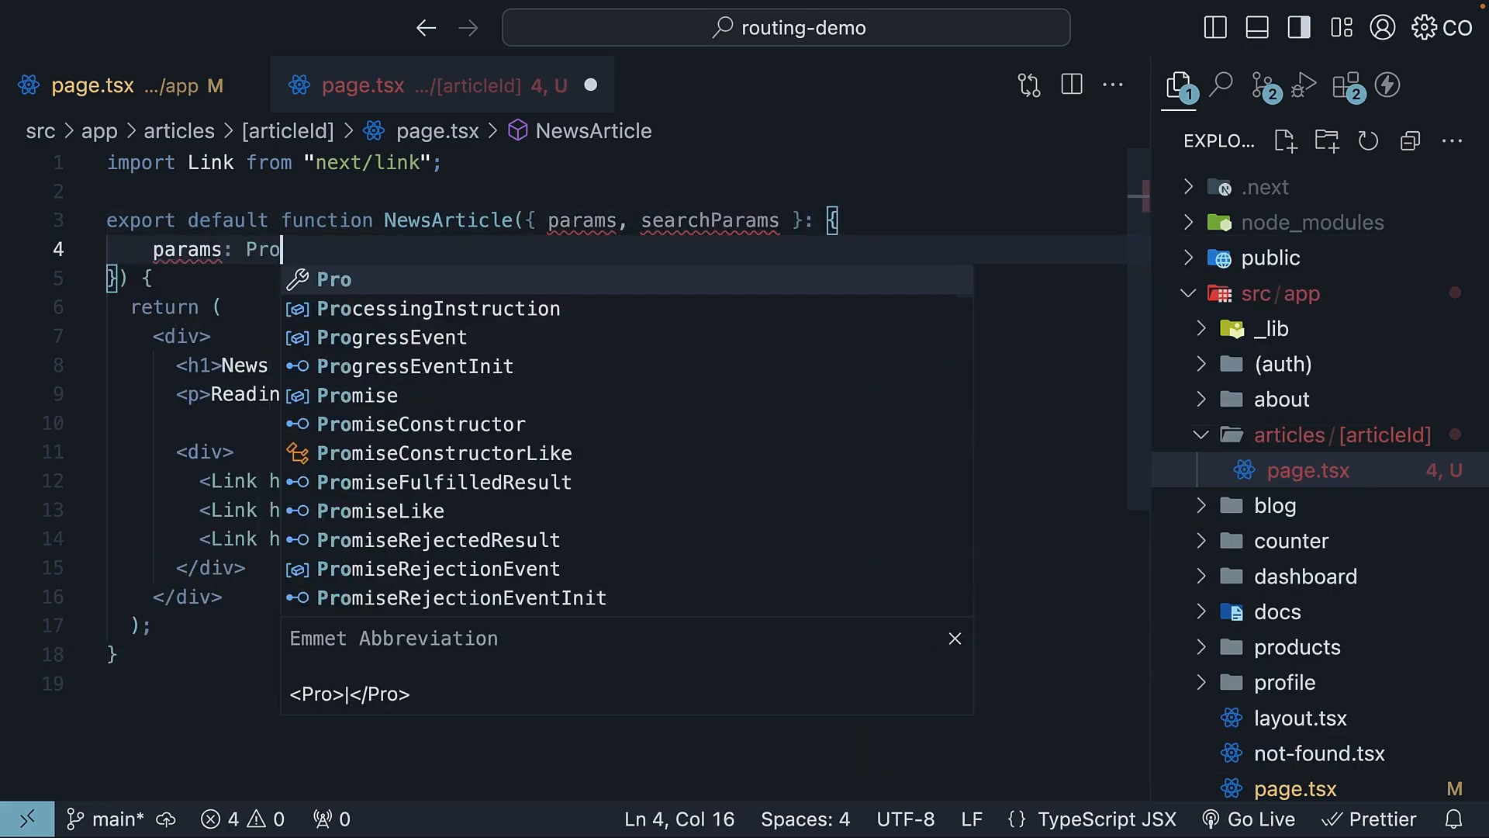
type("mise")
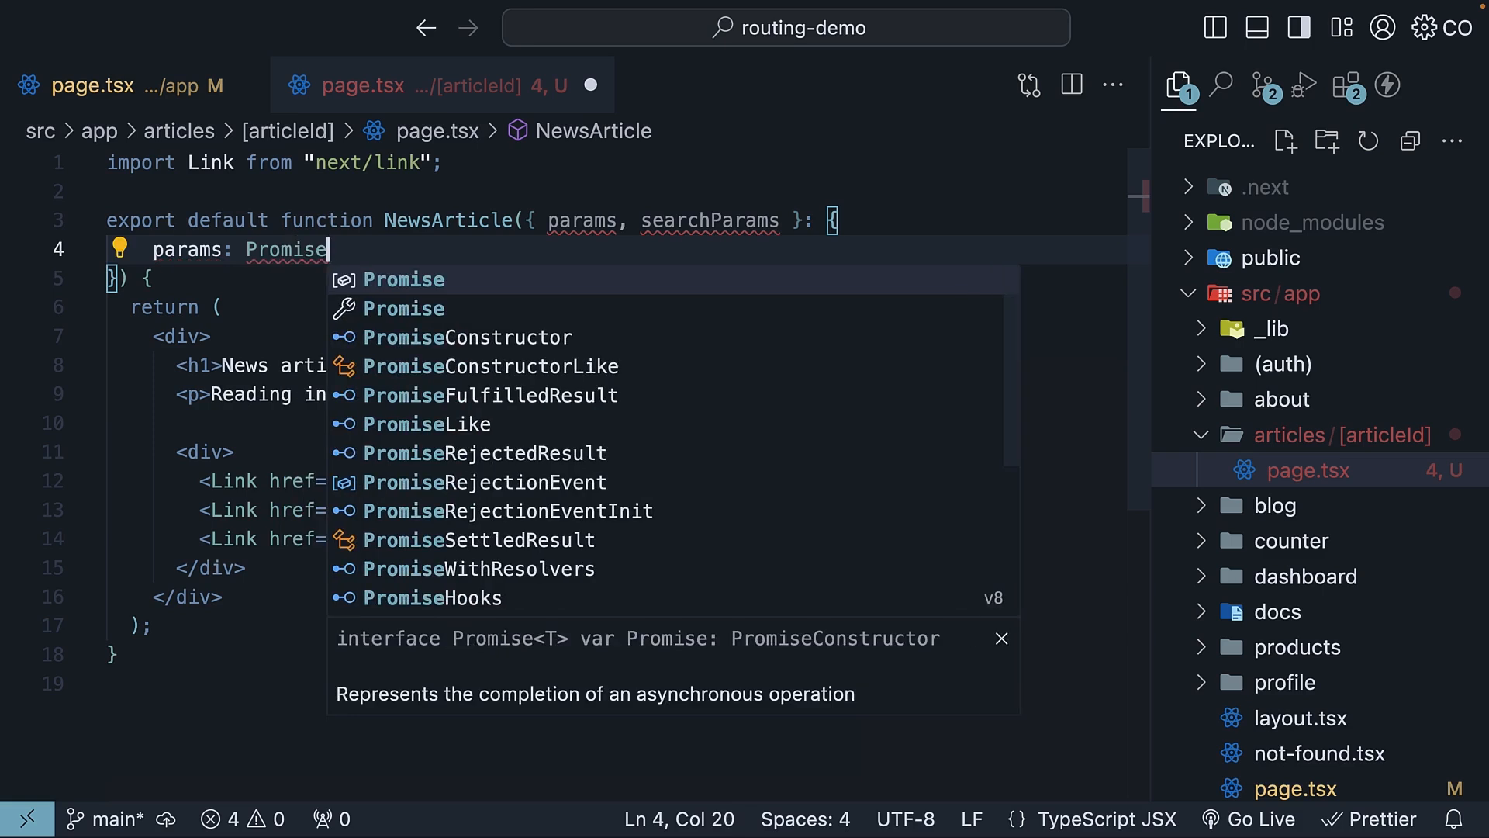
type("<>")
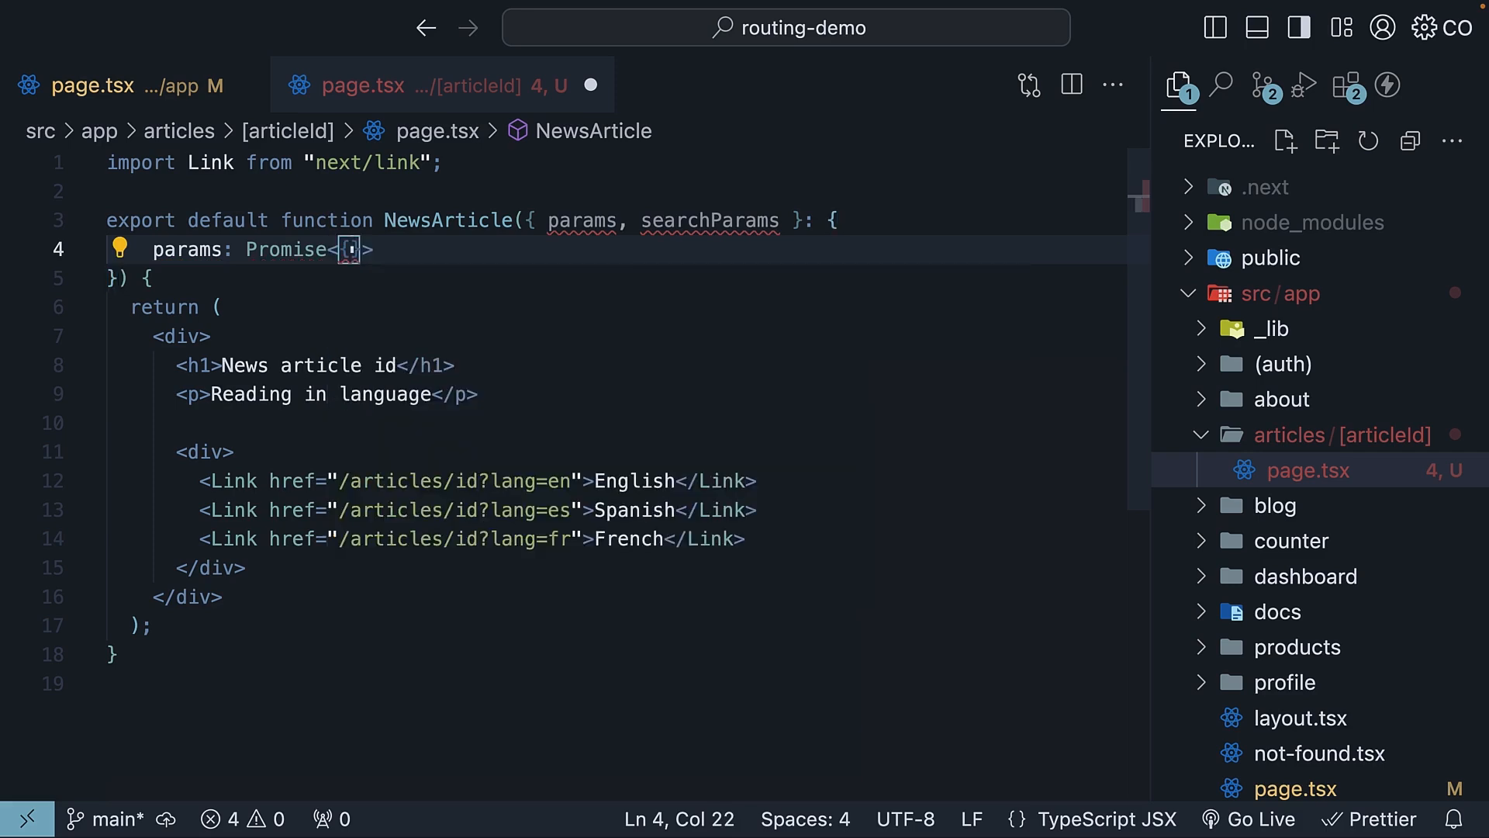
type("articleId: string")
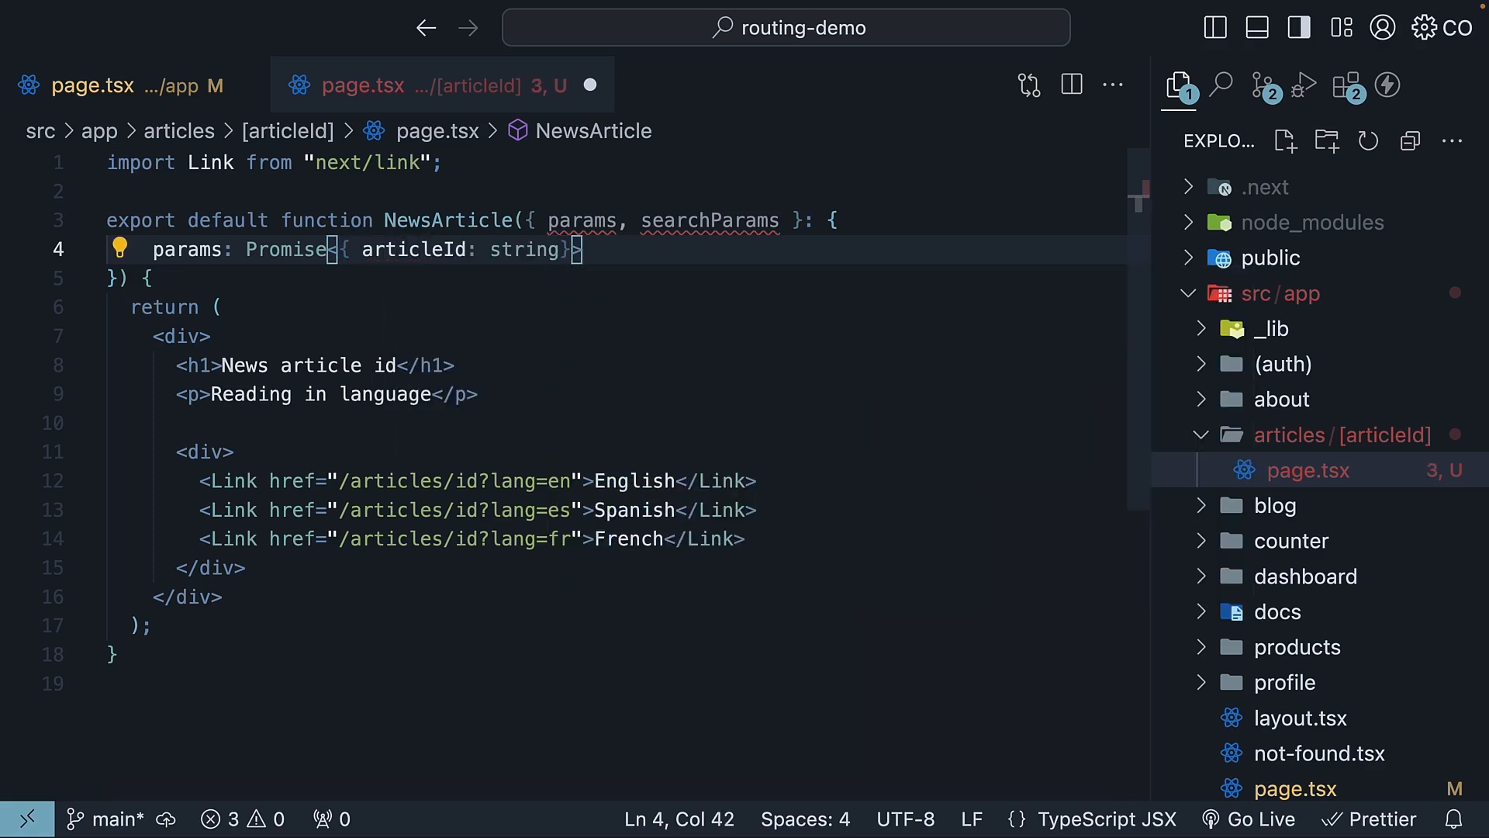
- Type searchParams as Promise<{ lang?: "en" | "es" | "fr" }> and mark the function async
type("searchParams:")
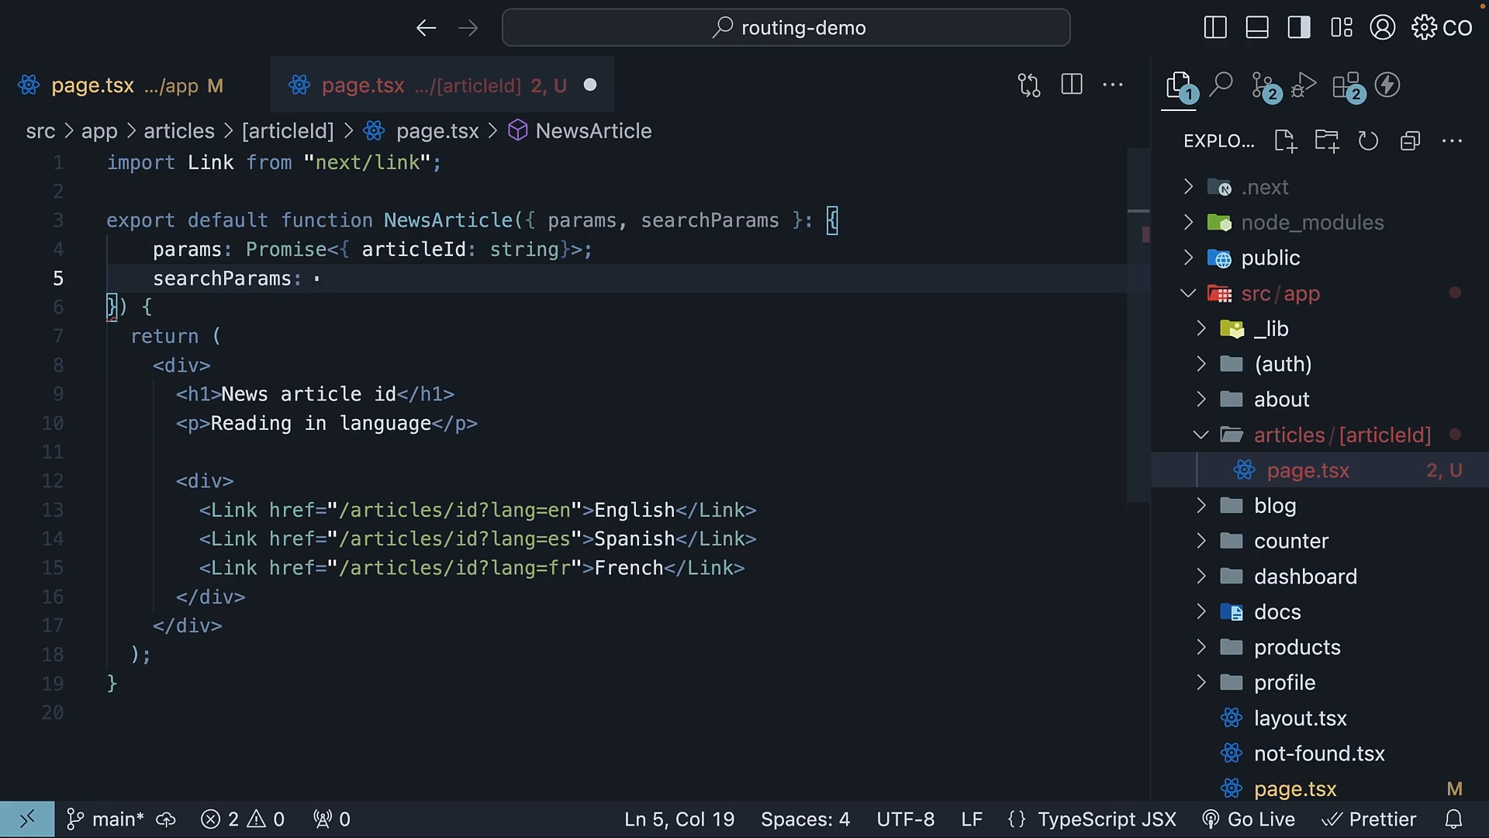
type("Promise<{}>")
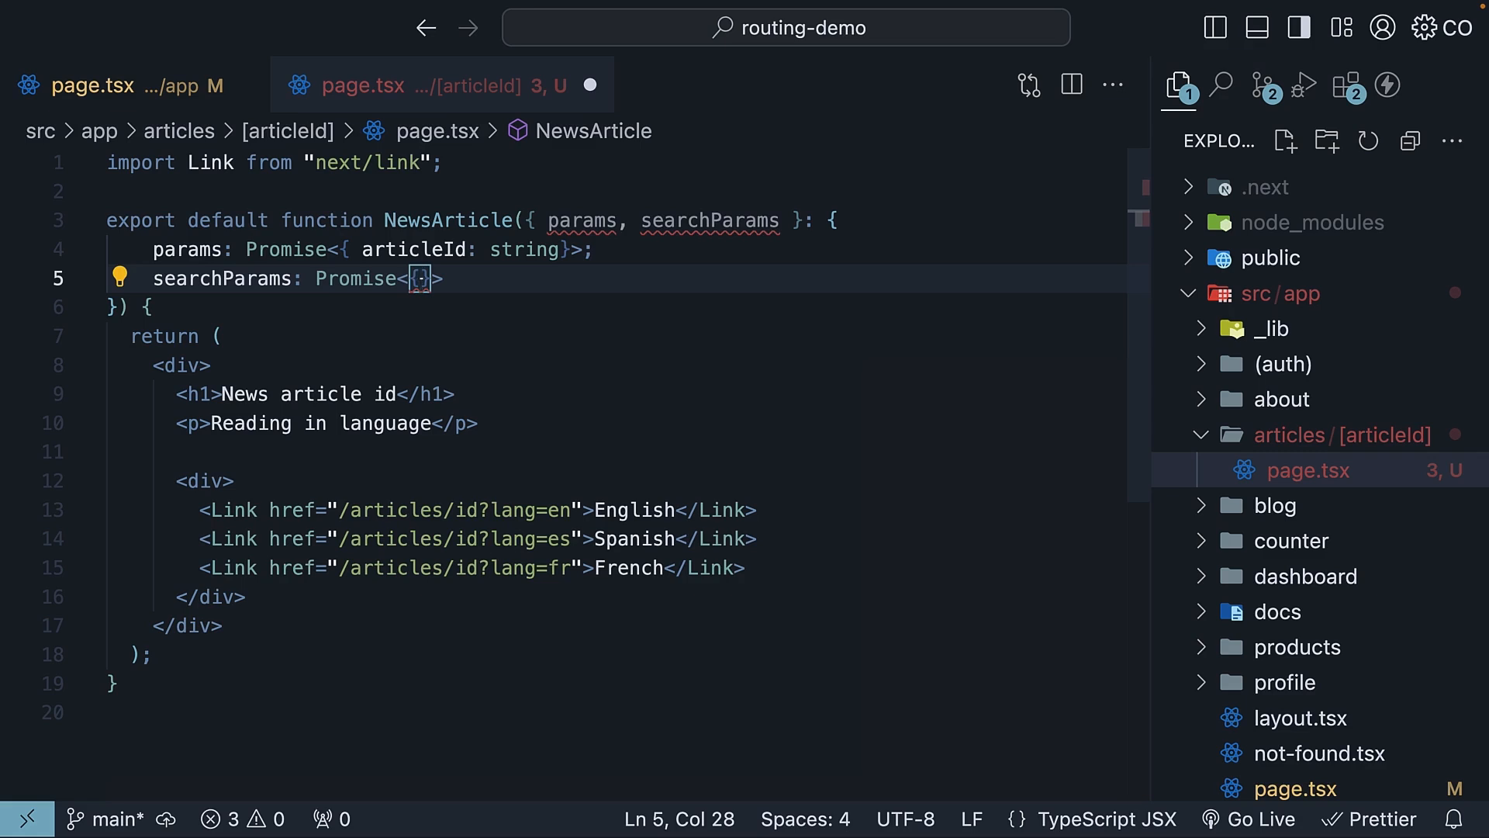
type("lang")
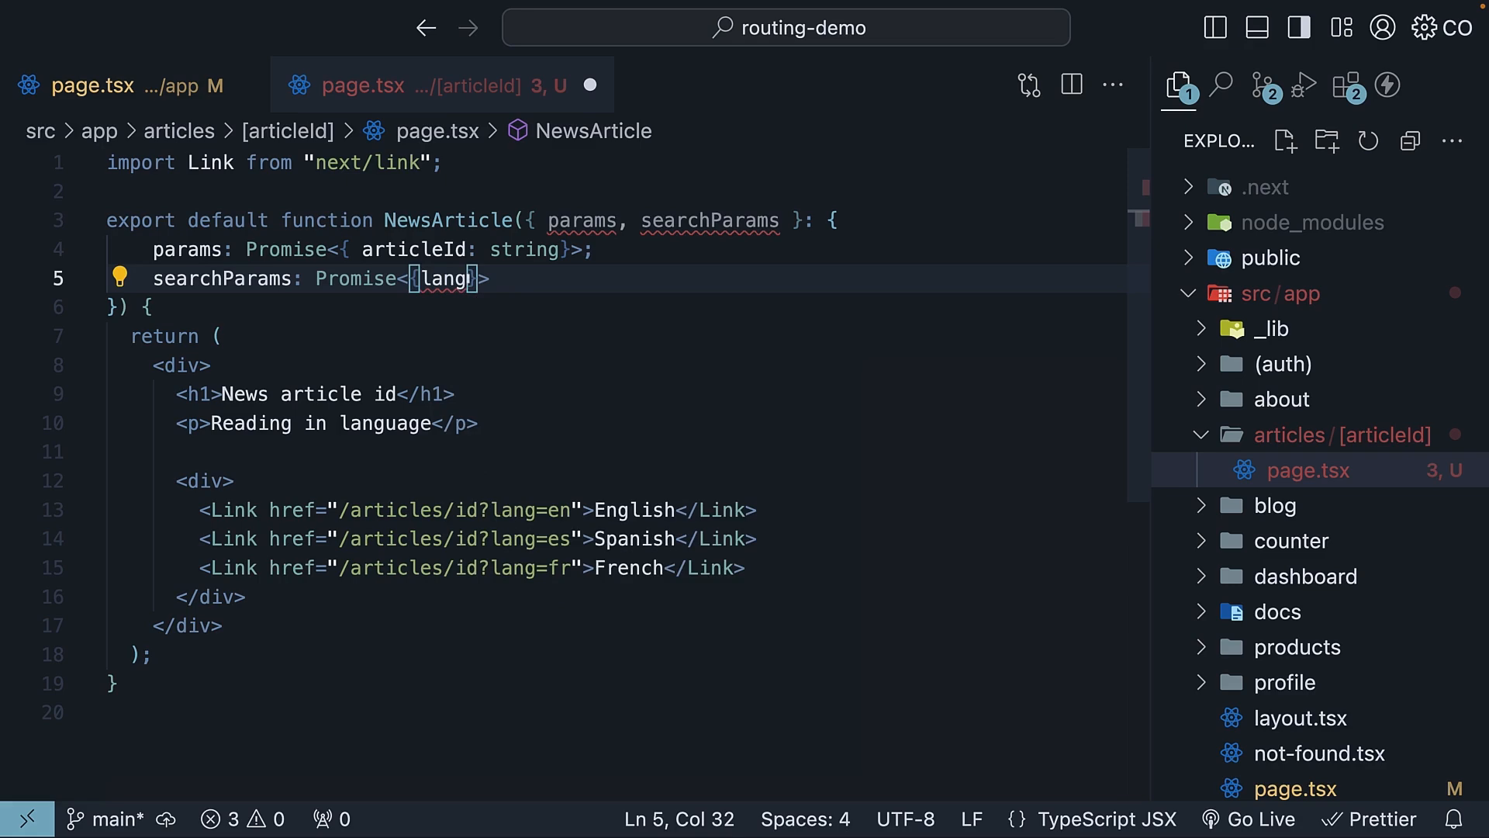
type("?:")
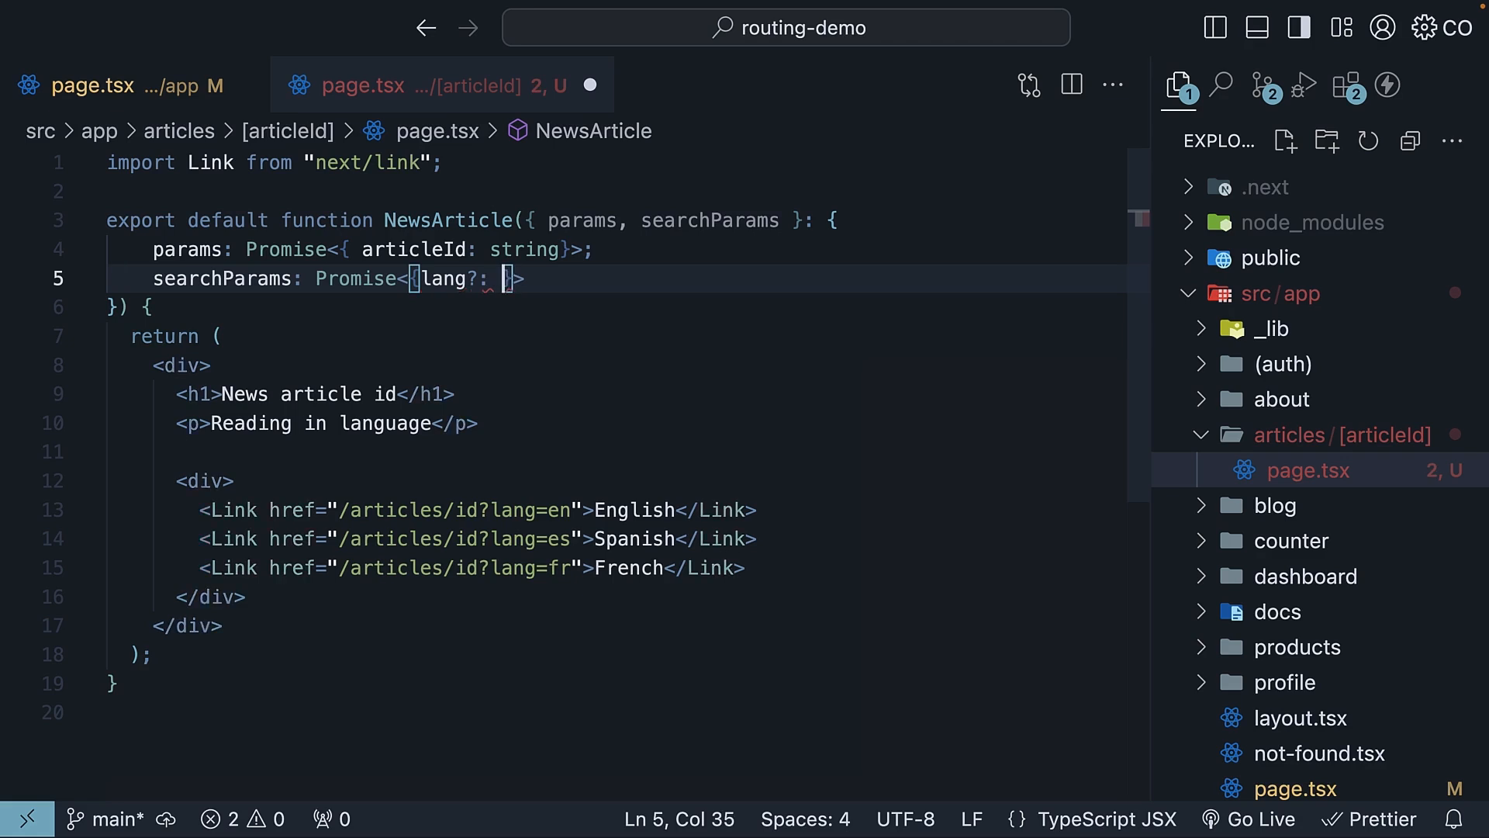
type("\"en\" | \"es\" | \"fr")
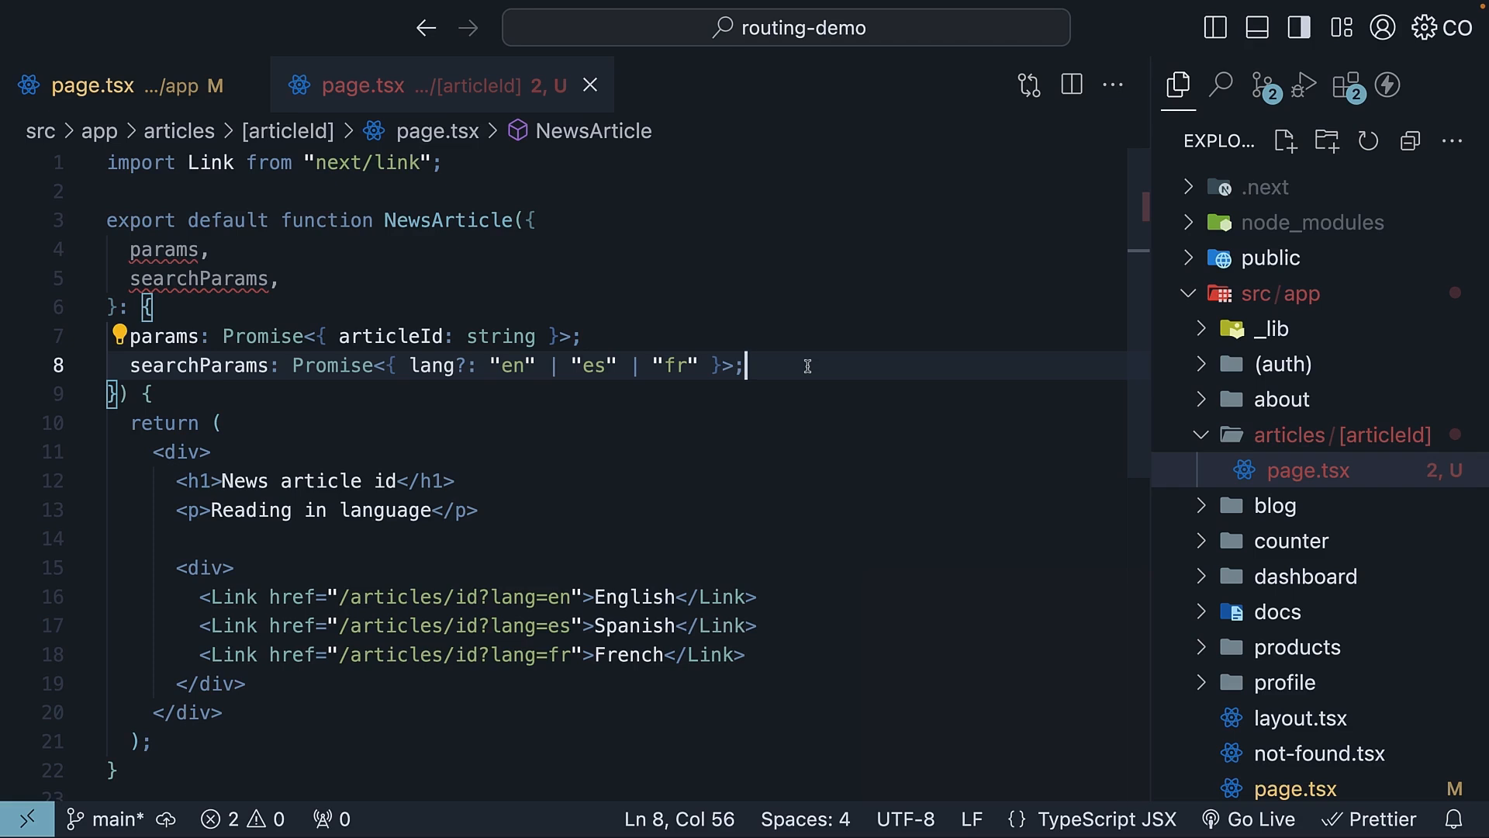
type("async")
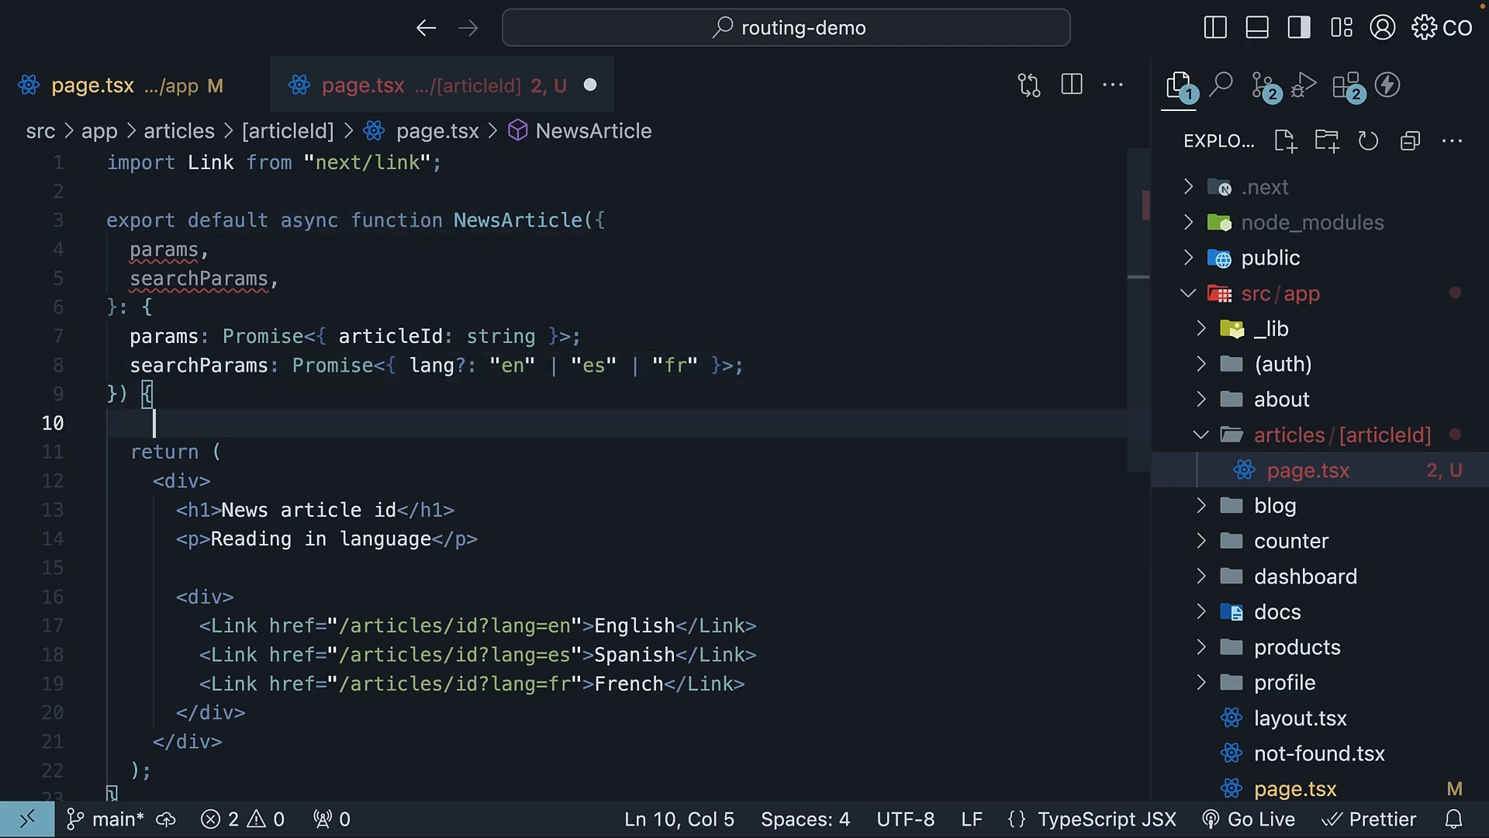
- Write const { articleId } = await params and const { lang = "en" } = await searchParams
type("c")
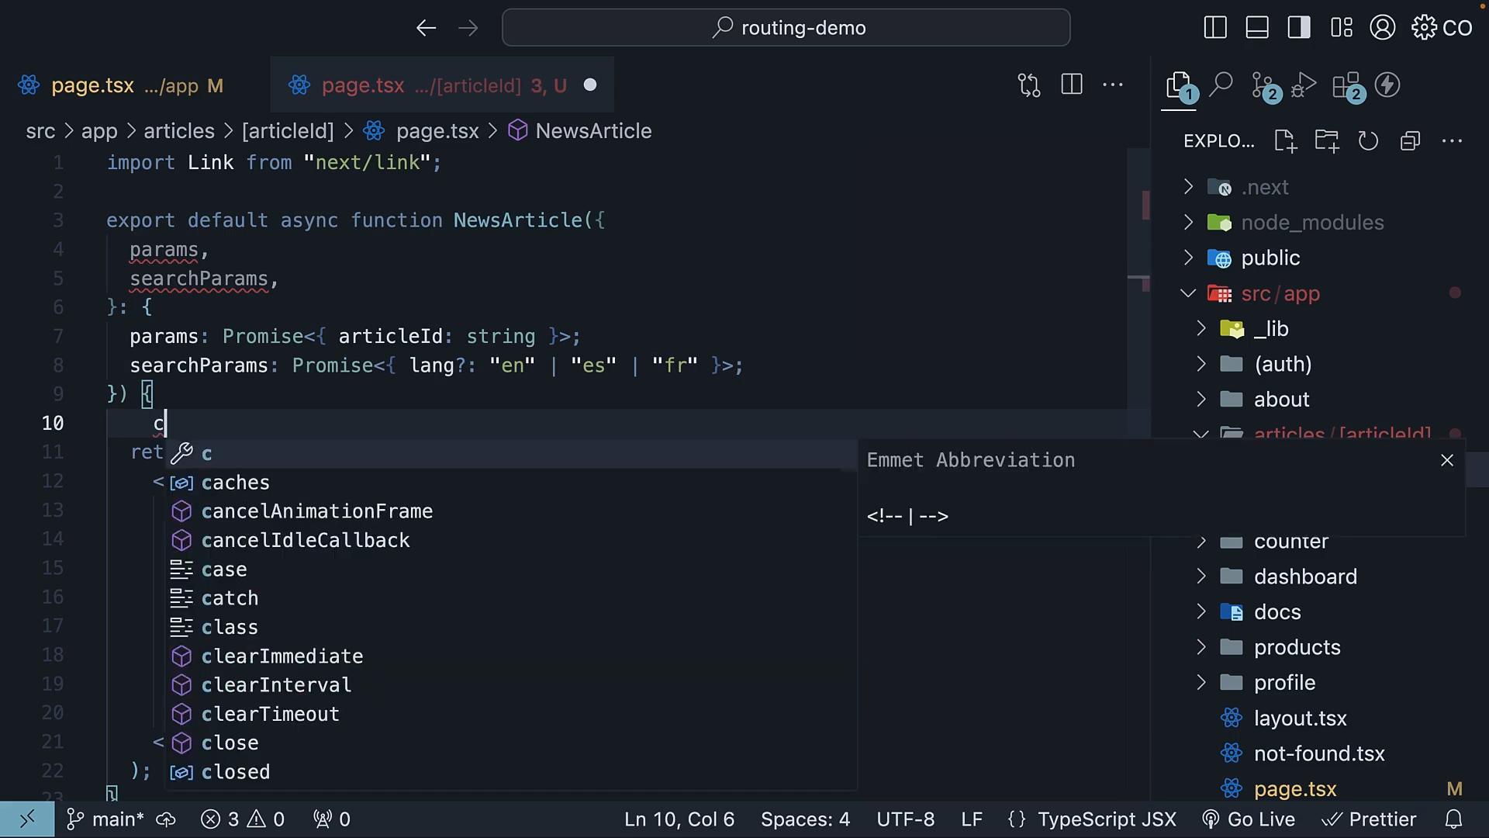
type("onst { articleId } = await params")
type("const")
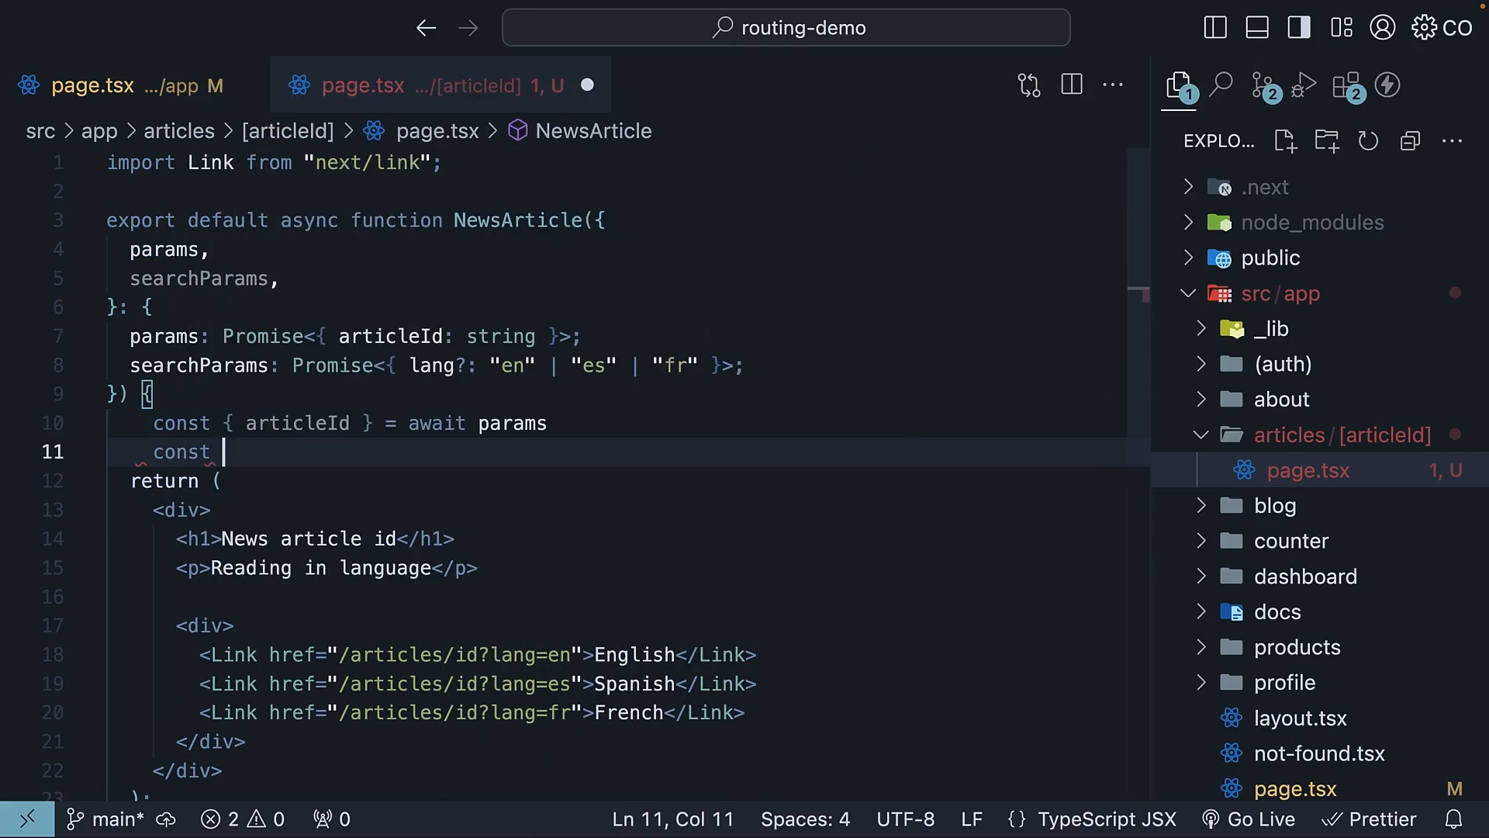
type("{ lang = \"en\"}")
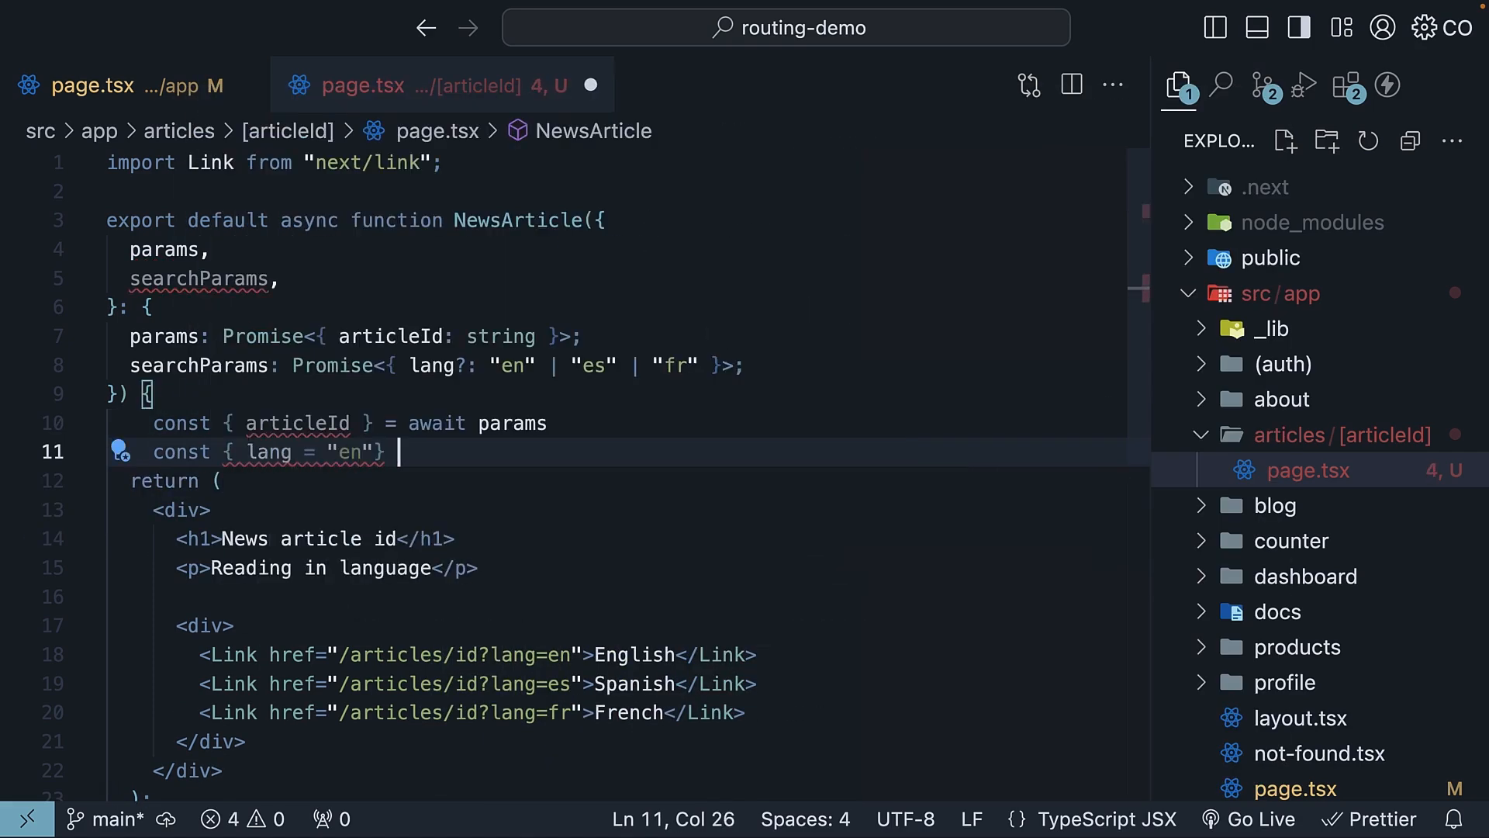
type("} = await searchParams;")
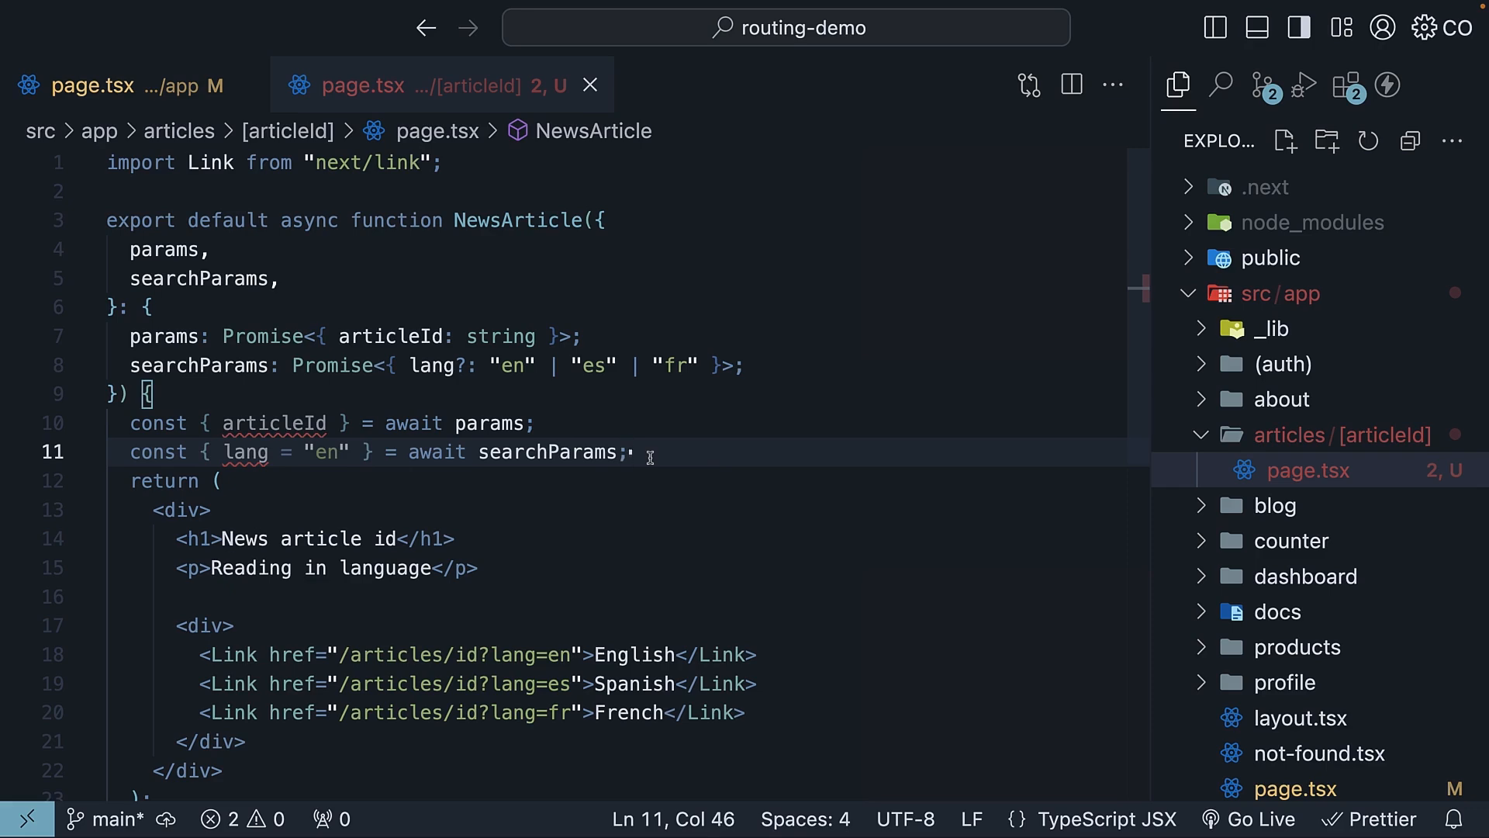
mouse_move(421, 543)
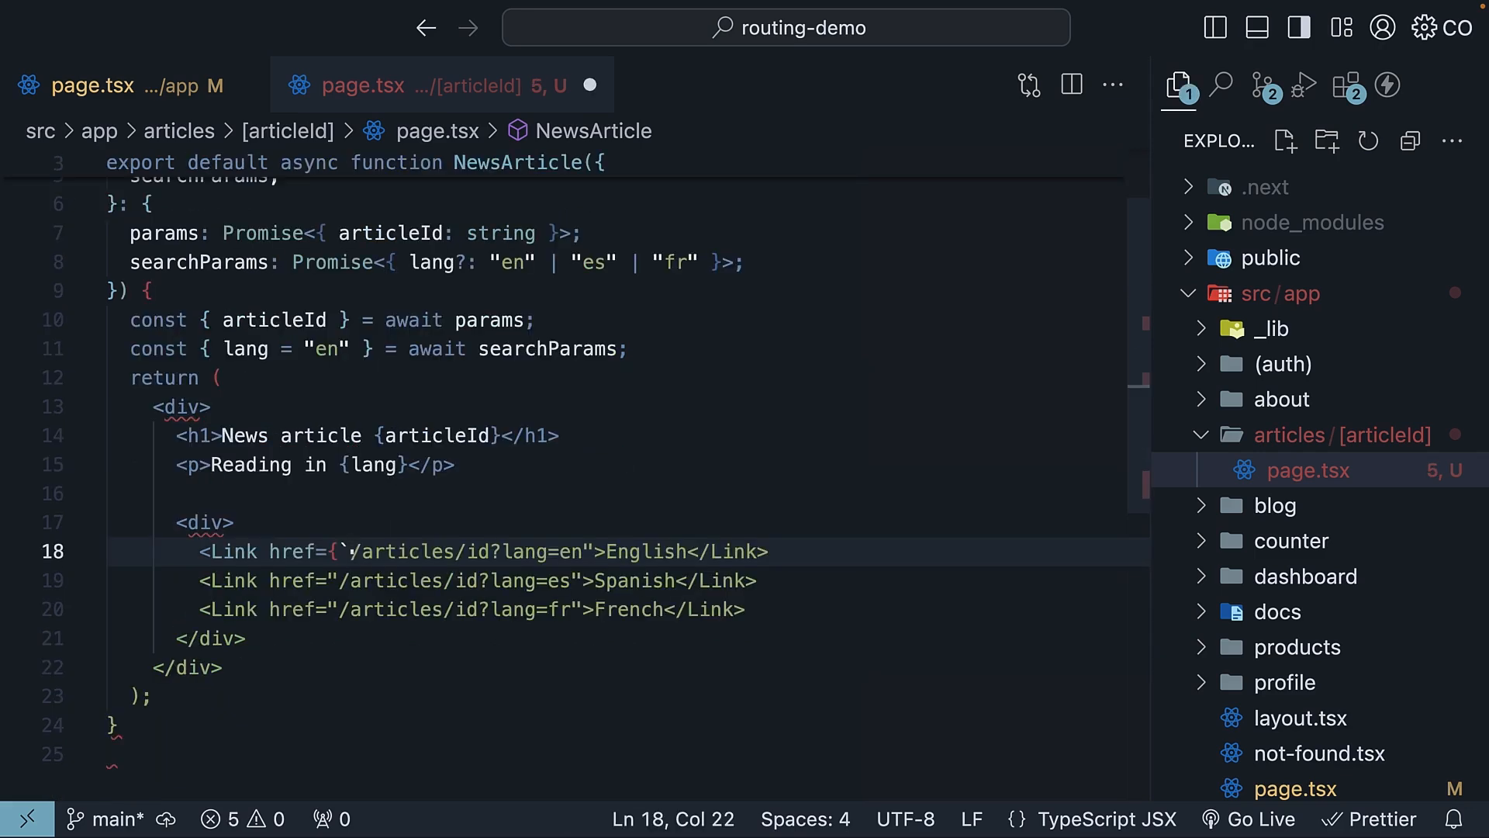
- Convert the Link hrefs to template literals built from ${articleId}
type("`}")
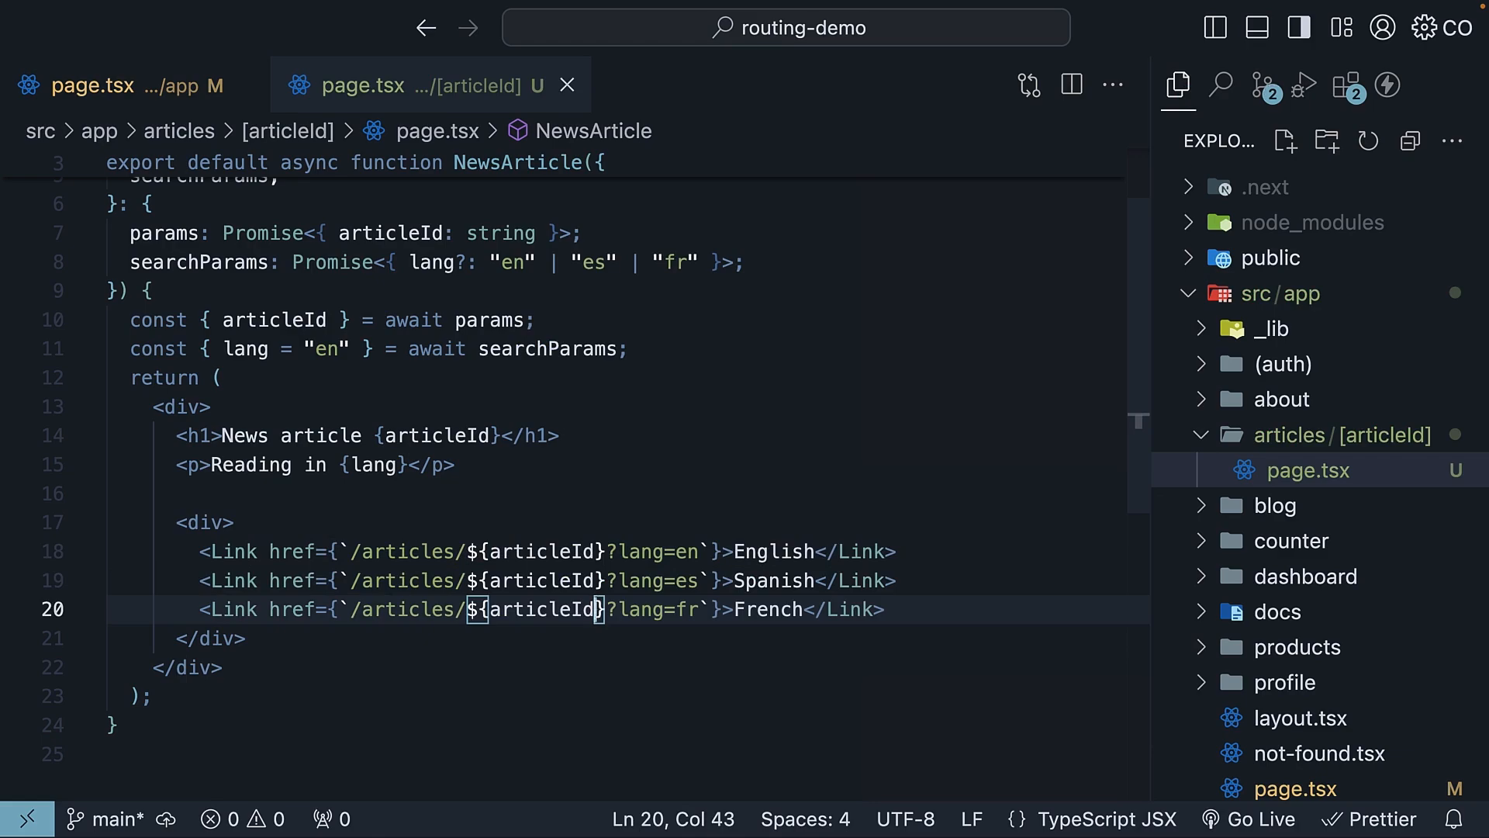
- View breaking-news-123 with lang=fr in Chrome, confirming the heading and language, and follow the French link
left_click(148, 15)
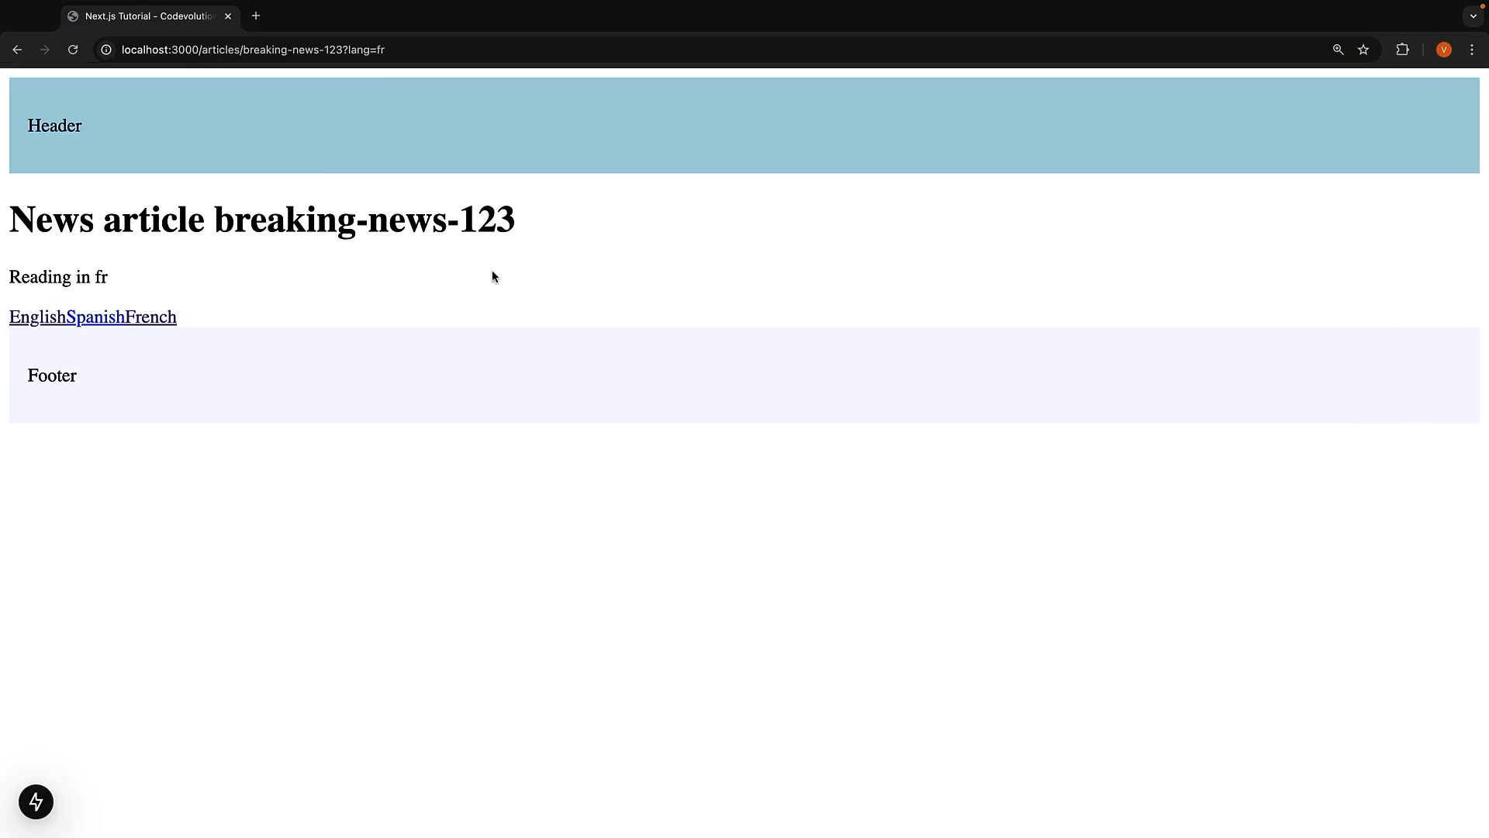
mouse_move(395, 247)
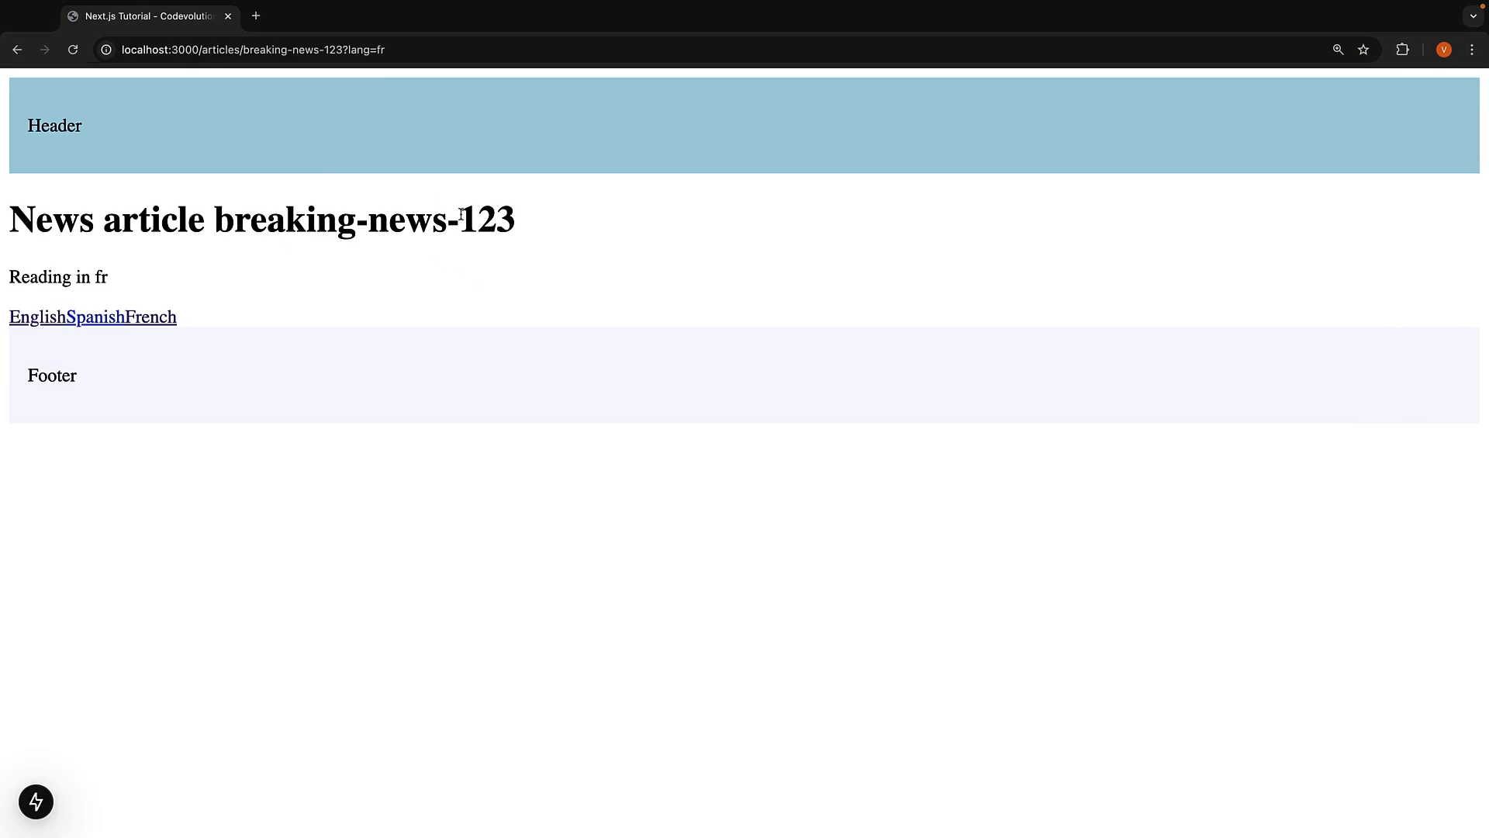
double_click(100, 276)
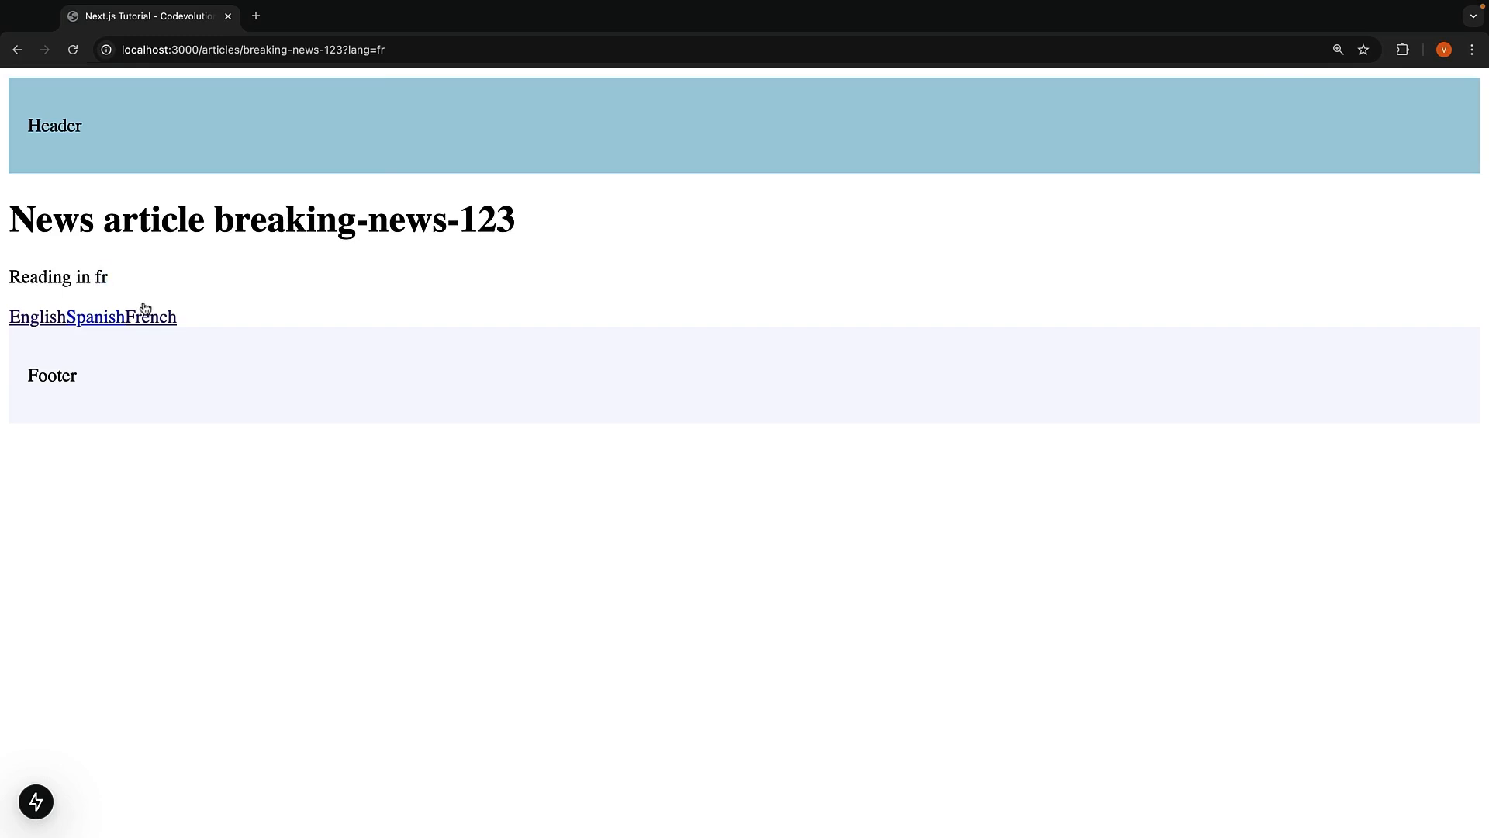
left_click(95, 317)
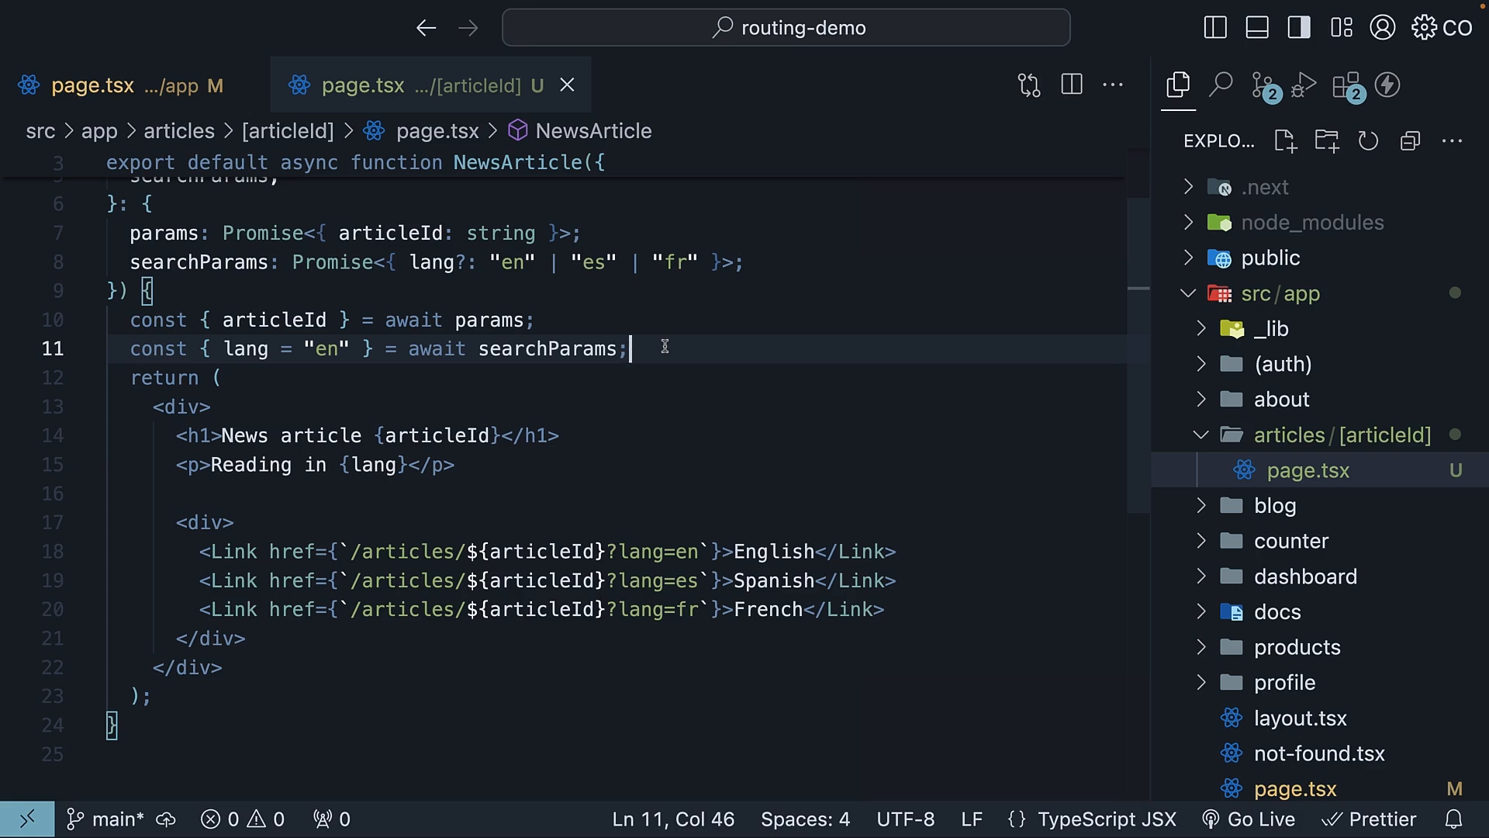
mouse_move(650, 329)
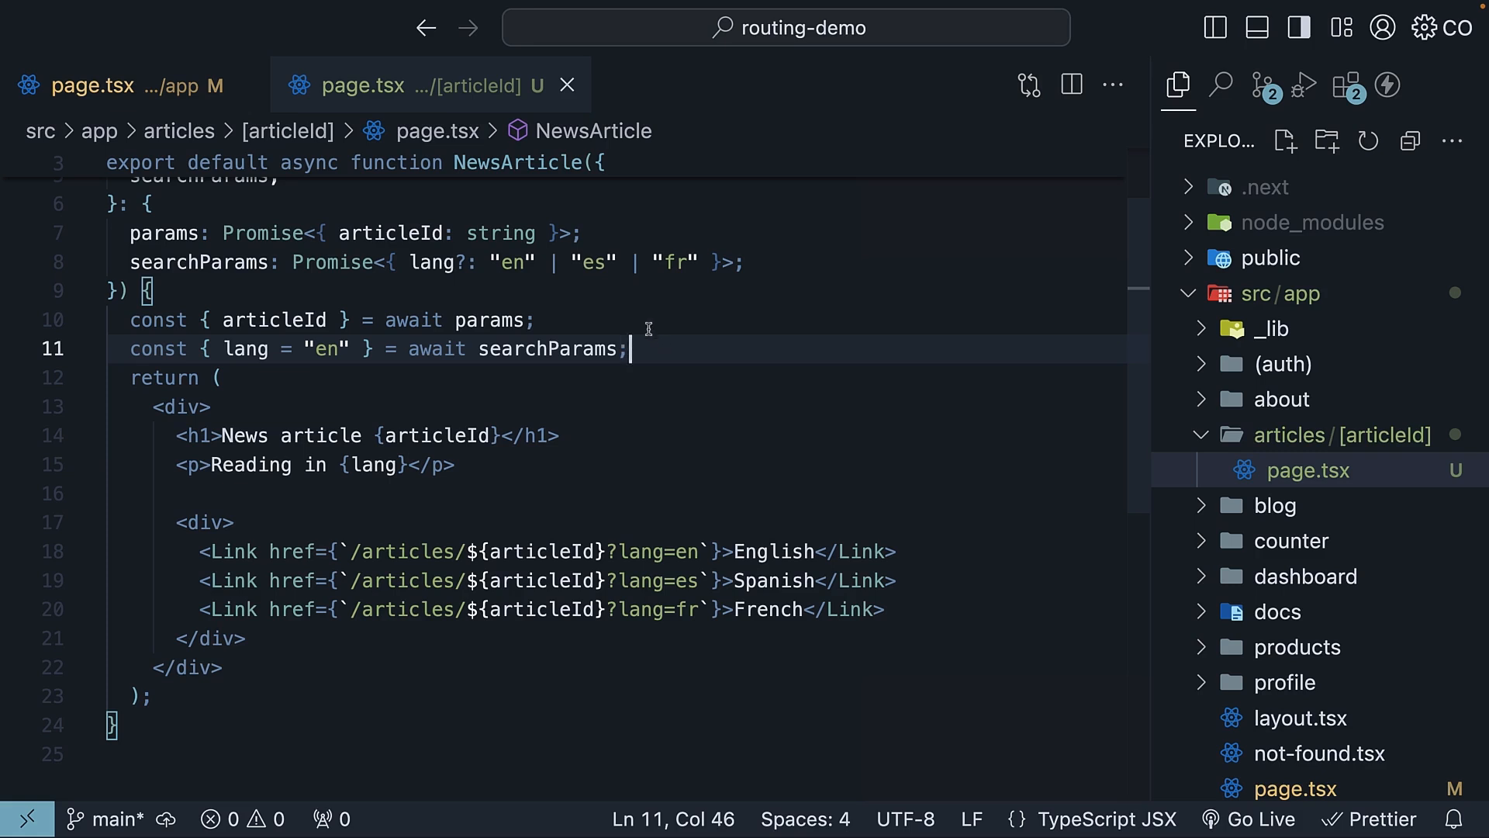
mouse_move(672, 352)
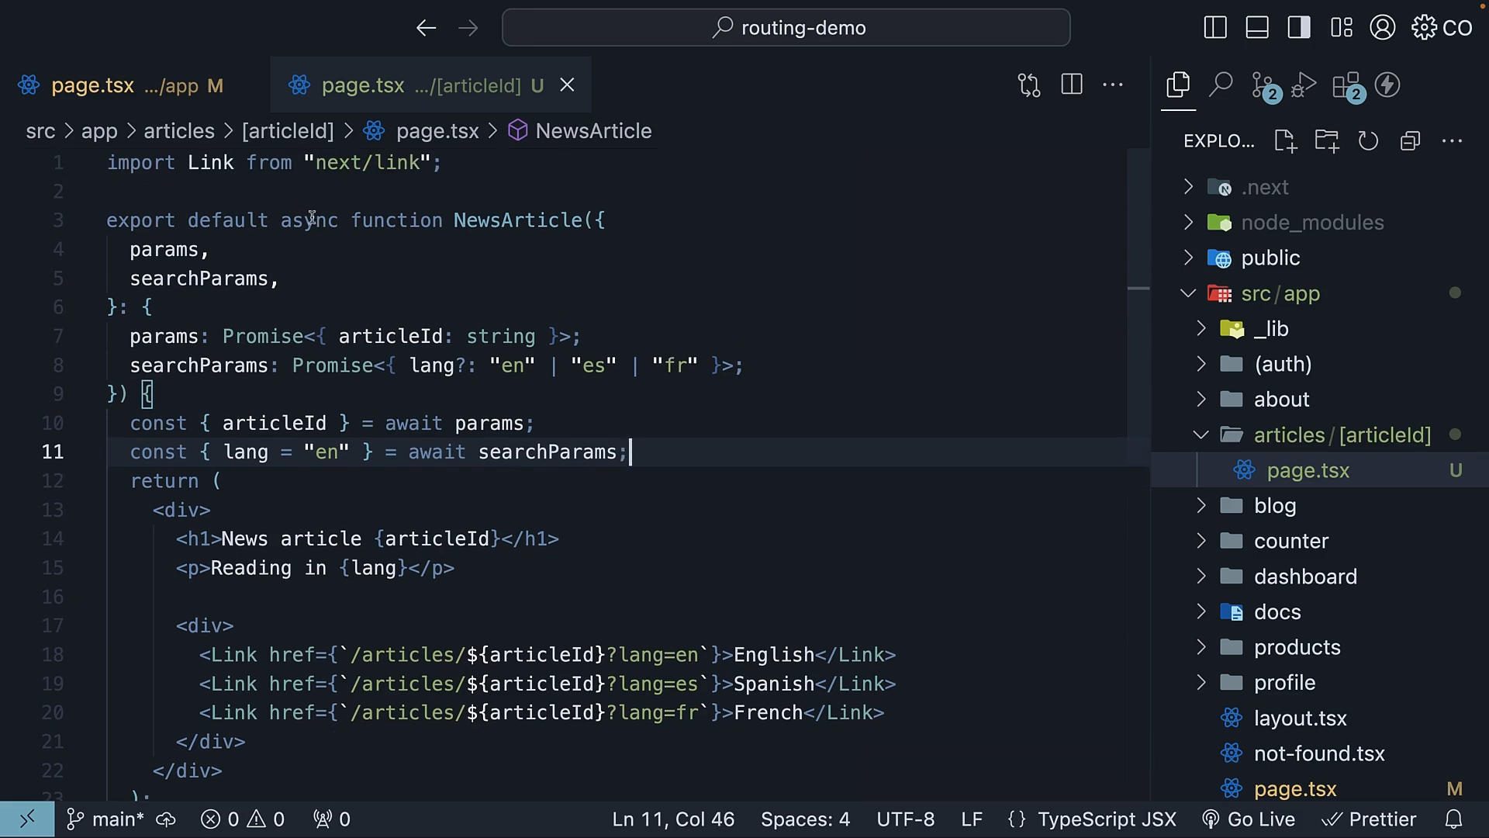
- Remove the async keyword and add import { use } from "react"
double_click(307, 220)
type("\"use client\";")
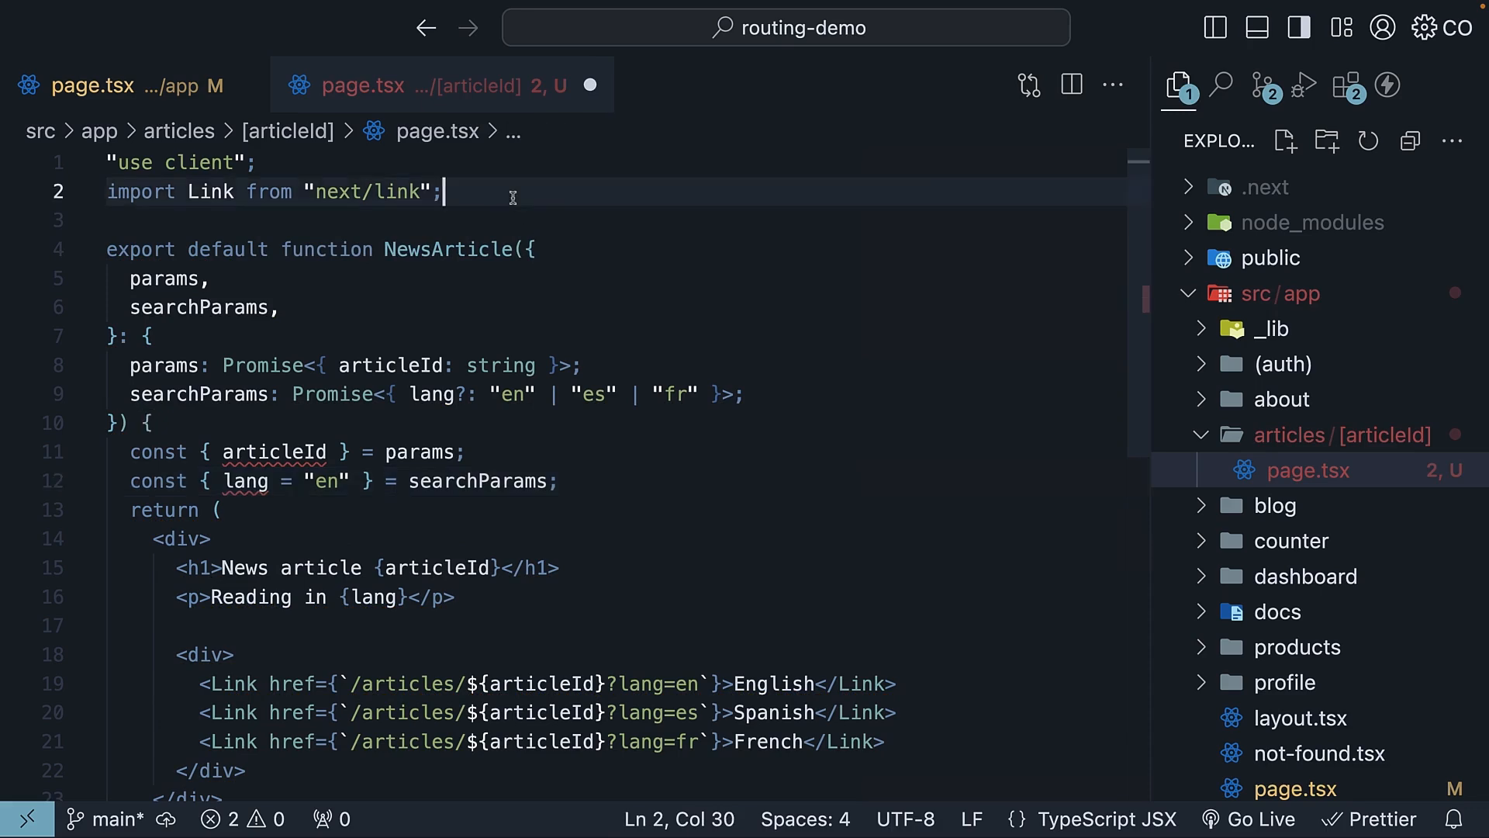
type("import { use } from \"react\";")
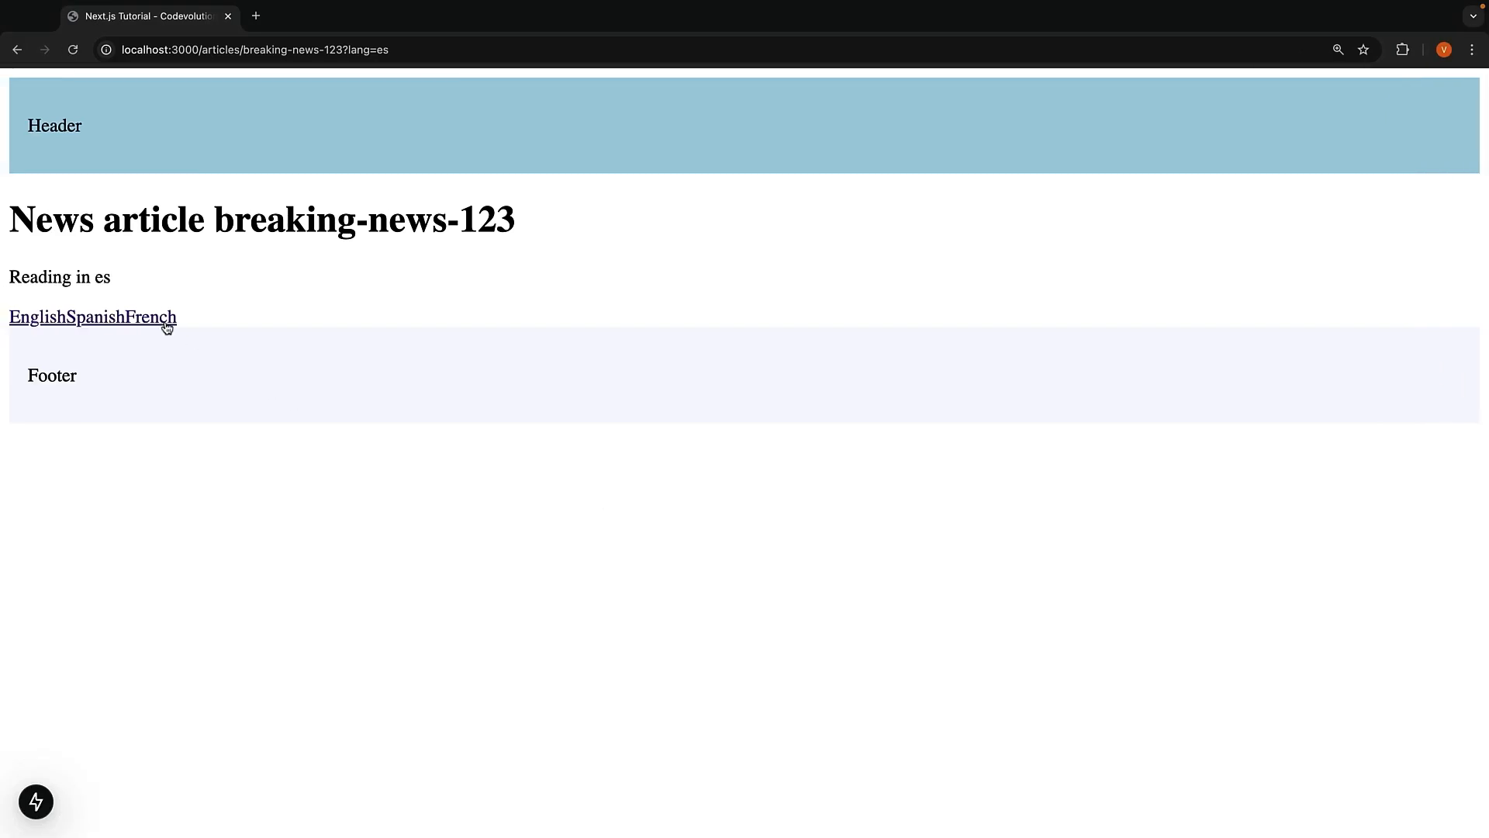
- Switch the breaking-news-123 article to English so it reads 'Reading in en'
left_click(36, 316)
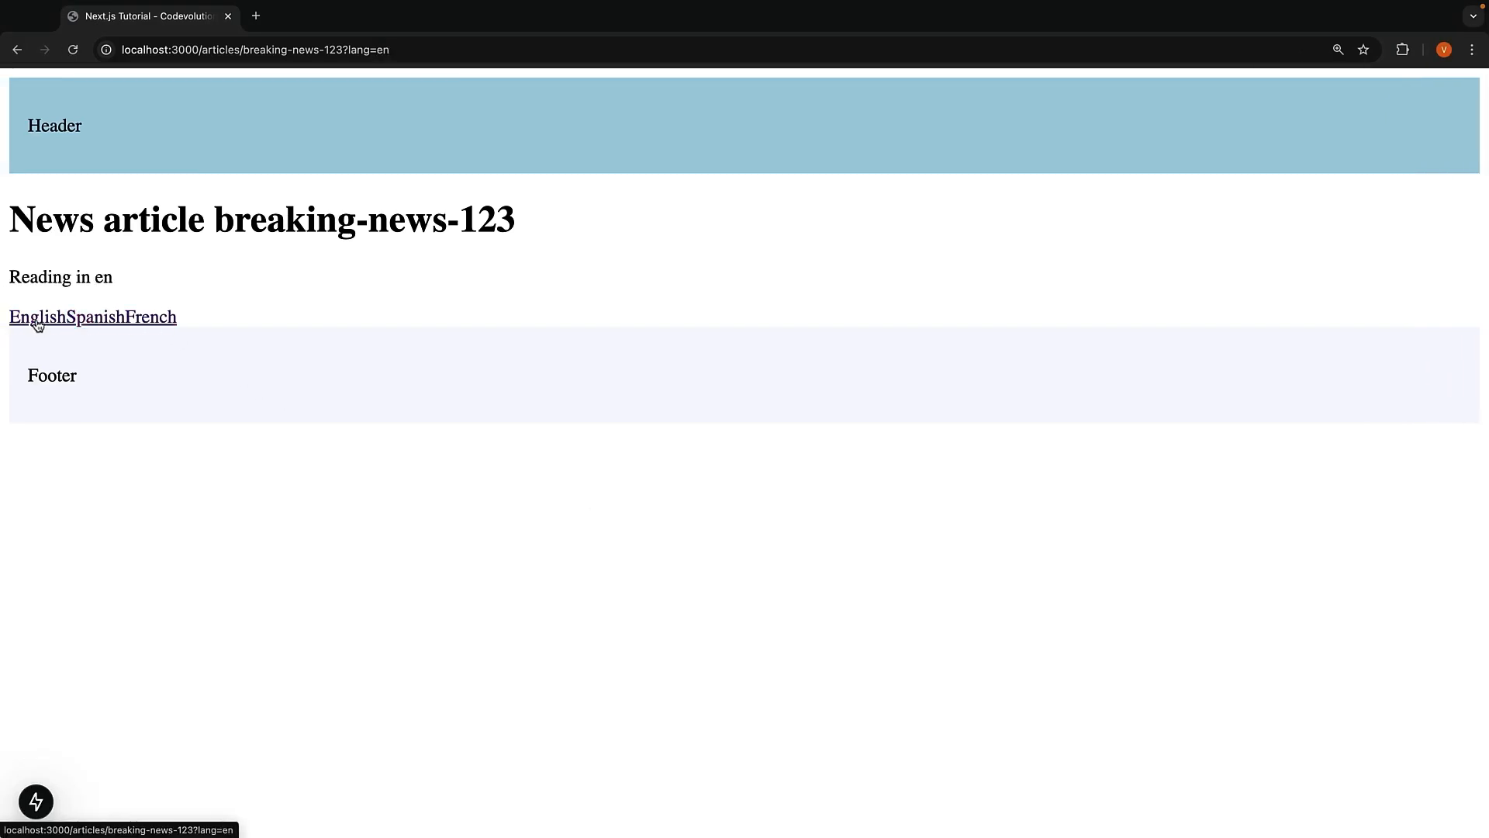